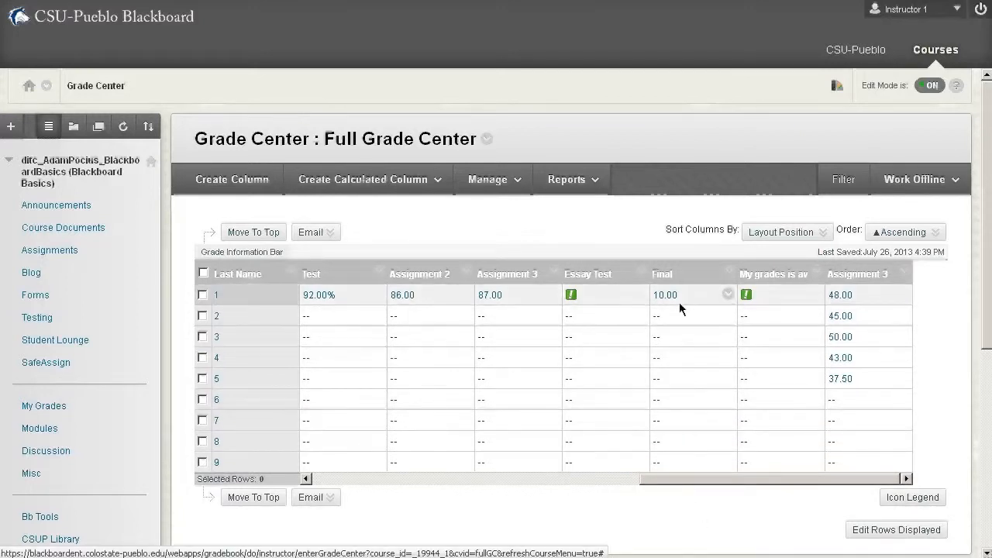
# Step: Check the grade icon legend, then select the first student's Essay Test cell and show its attempt options
pyautogui.click(911, 496)
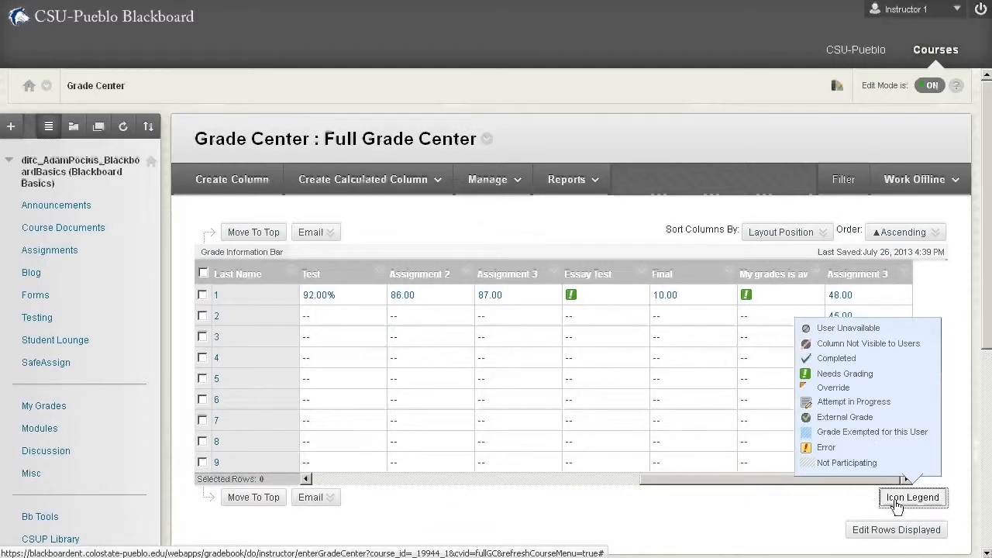
pyautogui.click(911, 496)
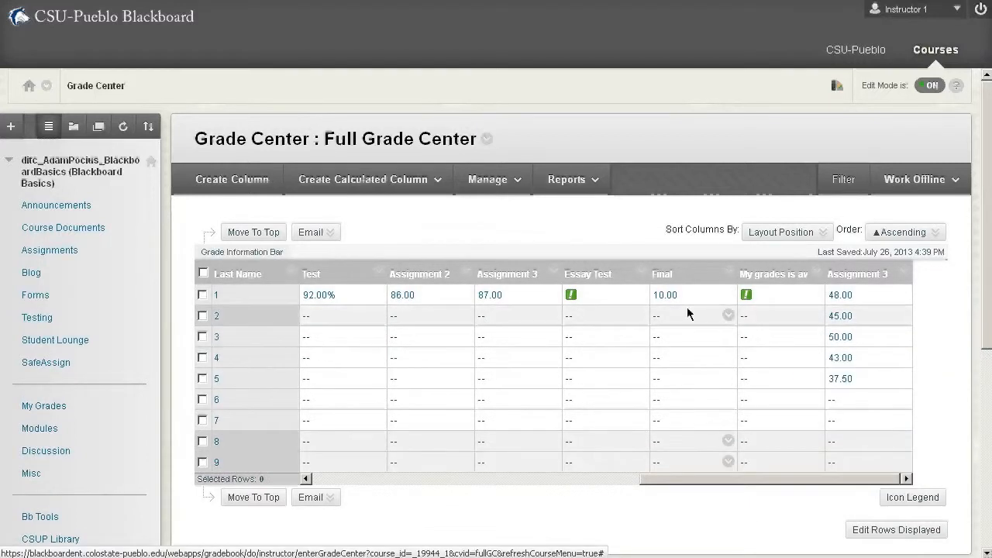
pyautogui.moveTo(685, 336)
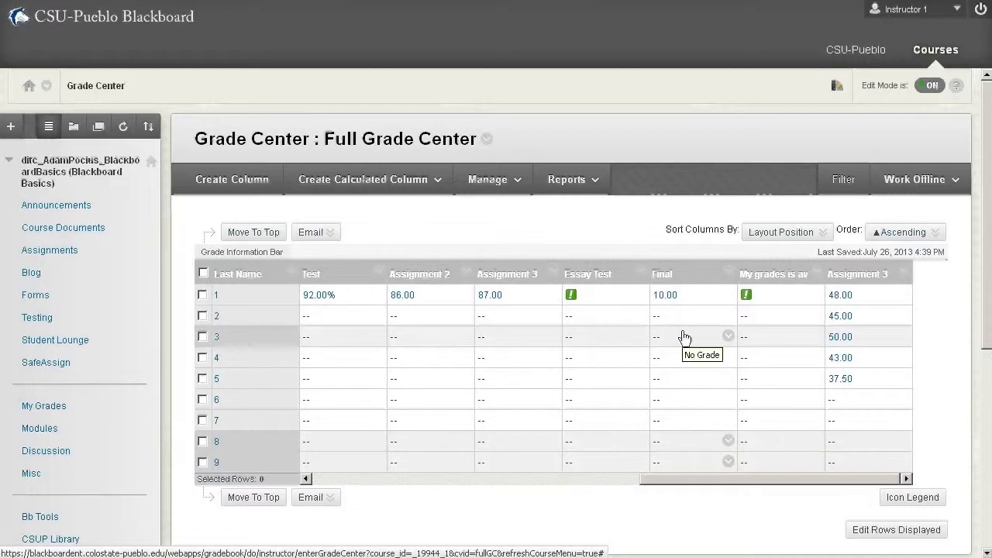
pyautogui.moveTo(682, 334)
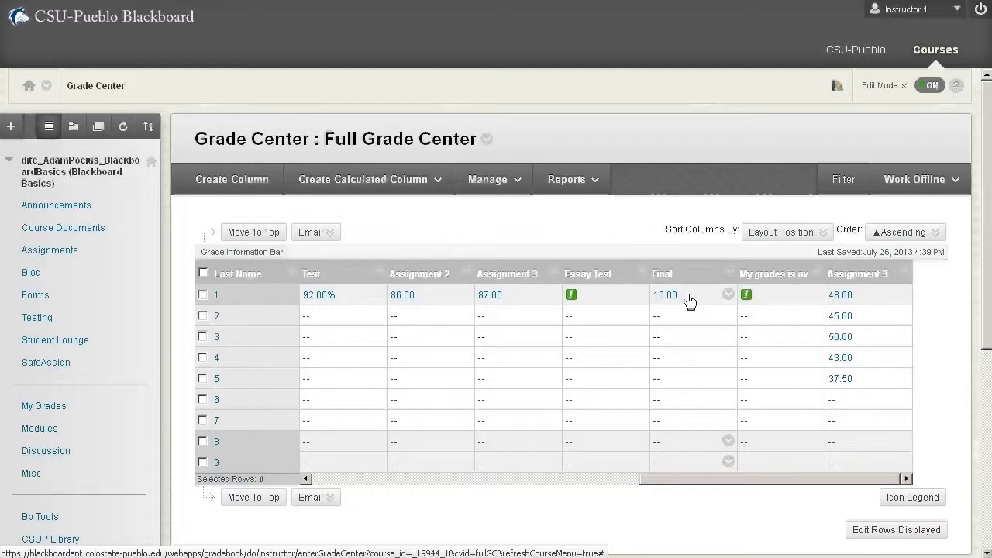
pyautogui.moveTo(592, 316)
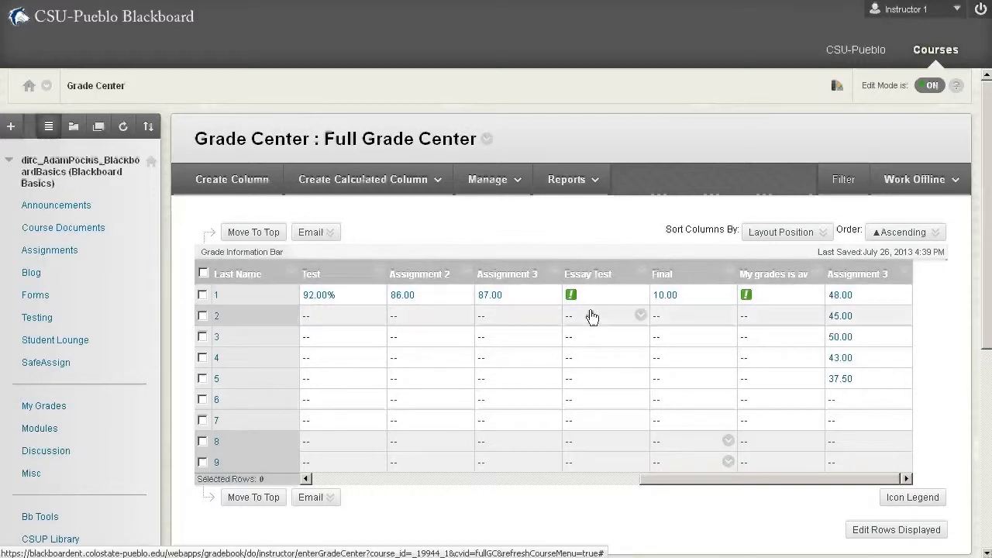
pyautogui.moveTo(592, 316)
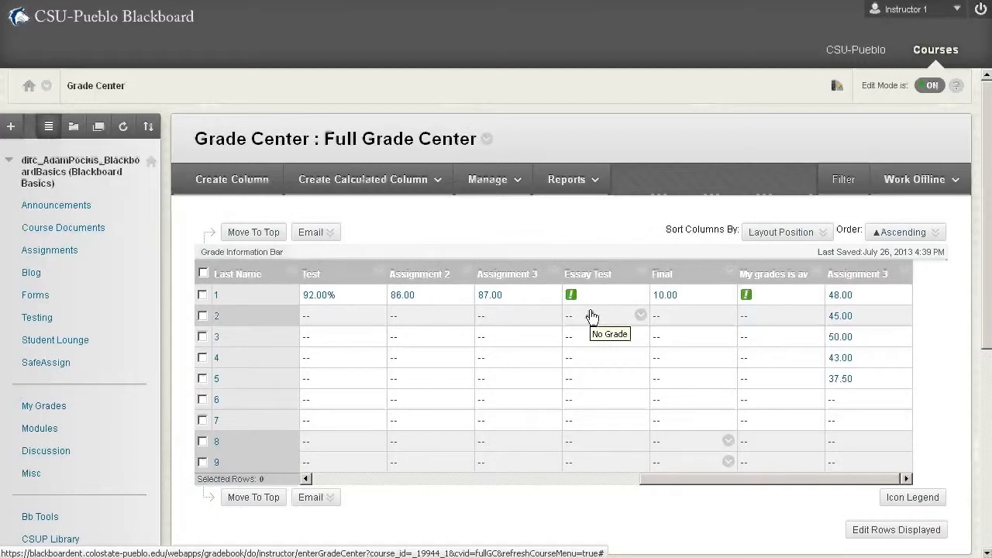
pyautogui.moveTo(592, 336)
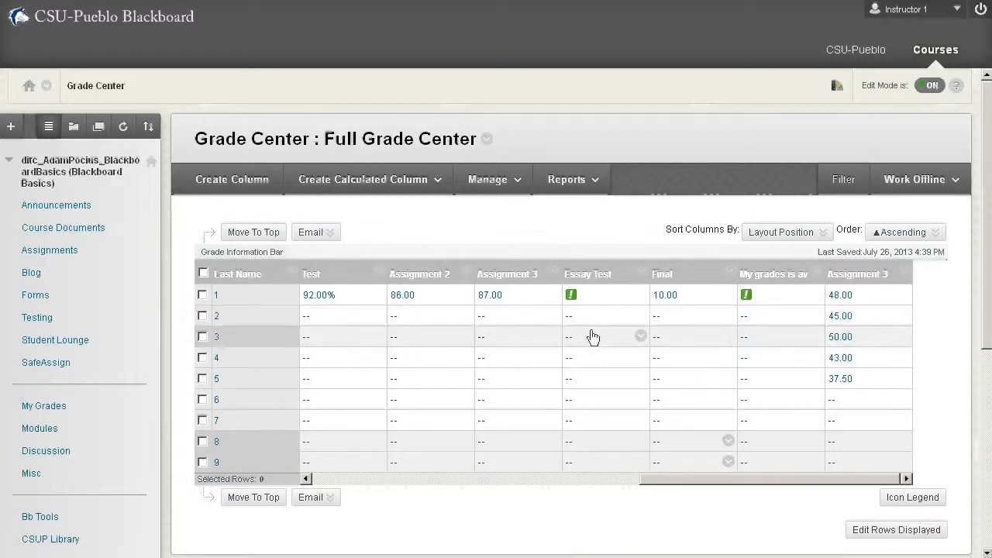
pyautogui.moveTo(592, 336)
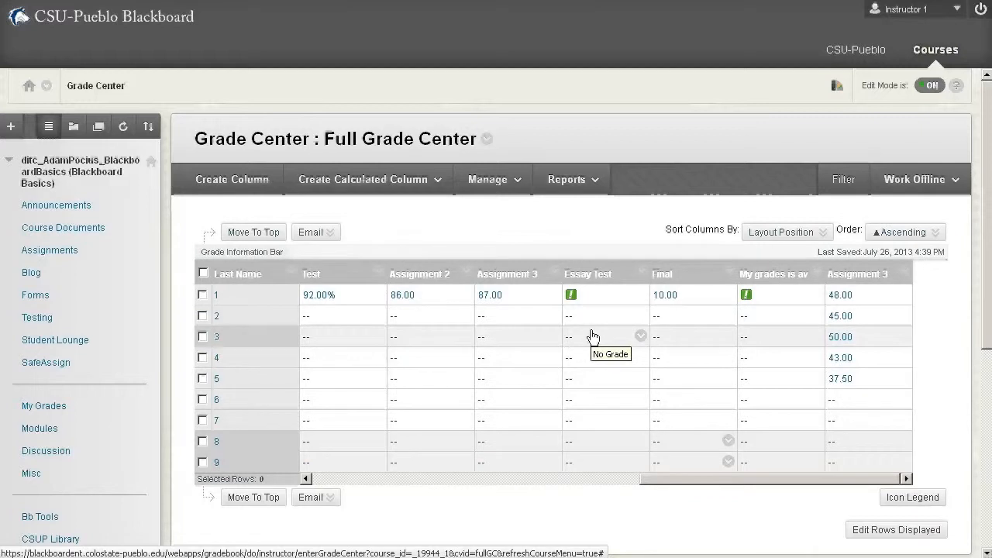
pyautogui.click(605, 294)
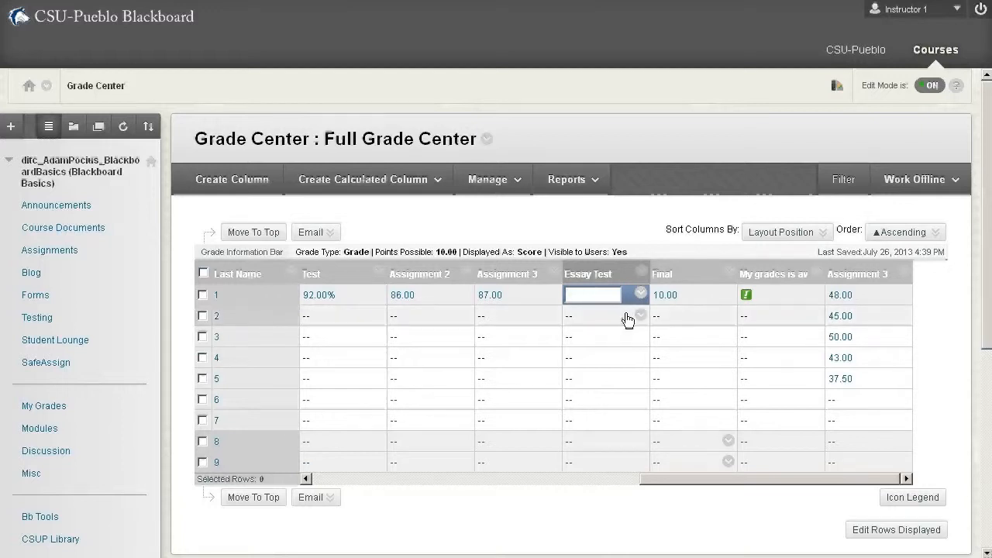
pyautogui.moveTo(573, 217)
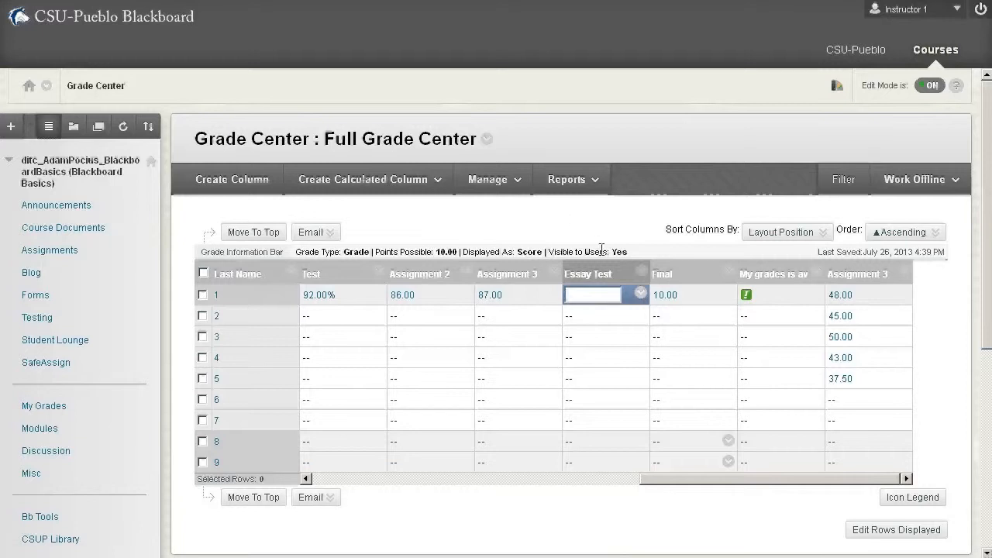
pyautogui.click(639, 295)
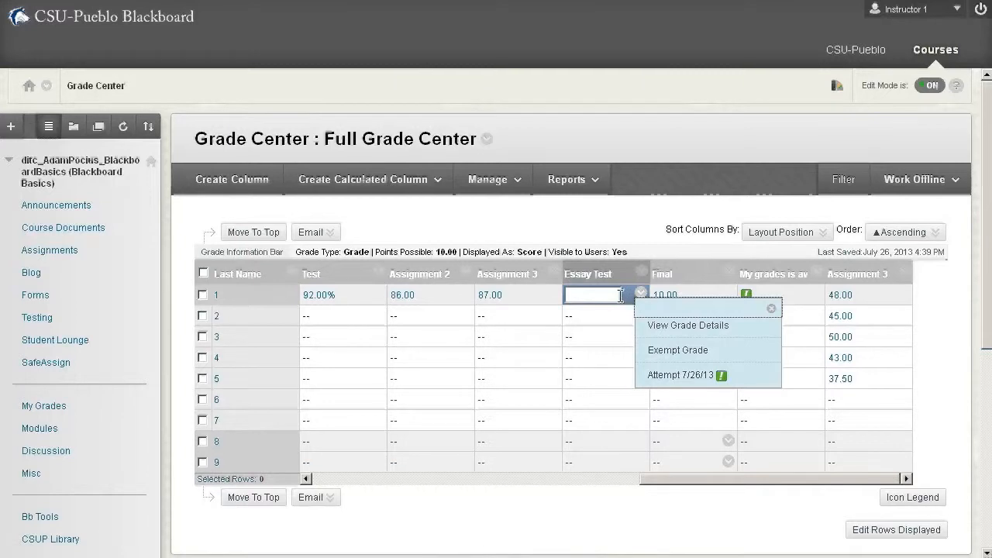
pyautogui.moveTo(679, 375)
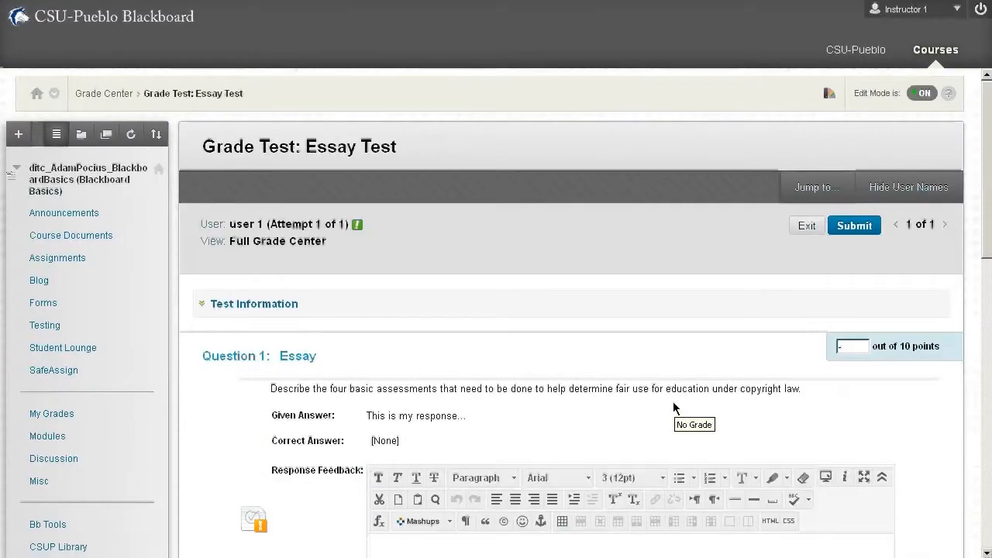
pyautogui.moveTo(674, 409)
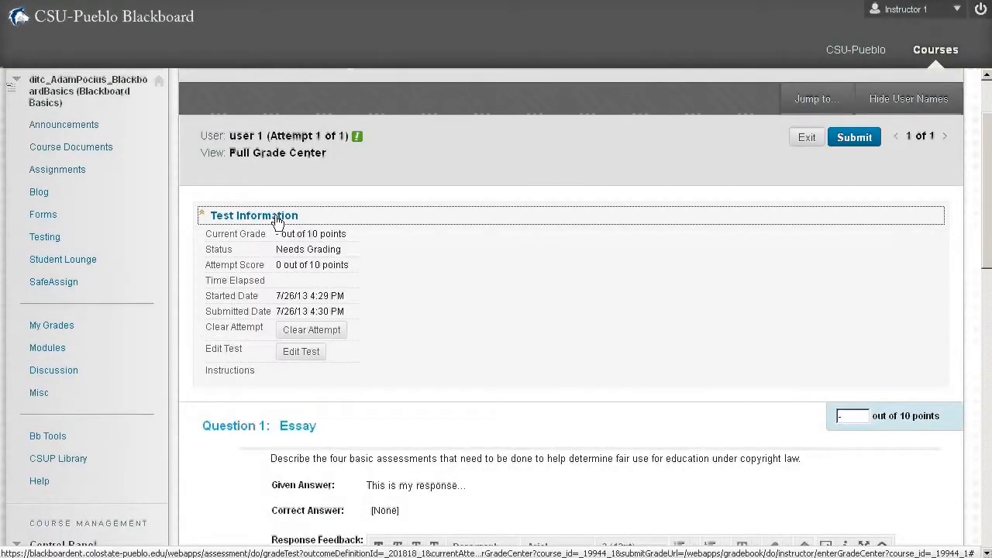
# Step: Collapse the Test Information details on the Grade Test: Essay Test page
pyautogui.click(201, 214)
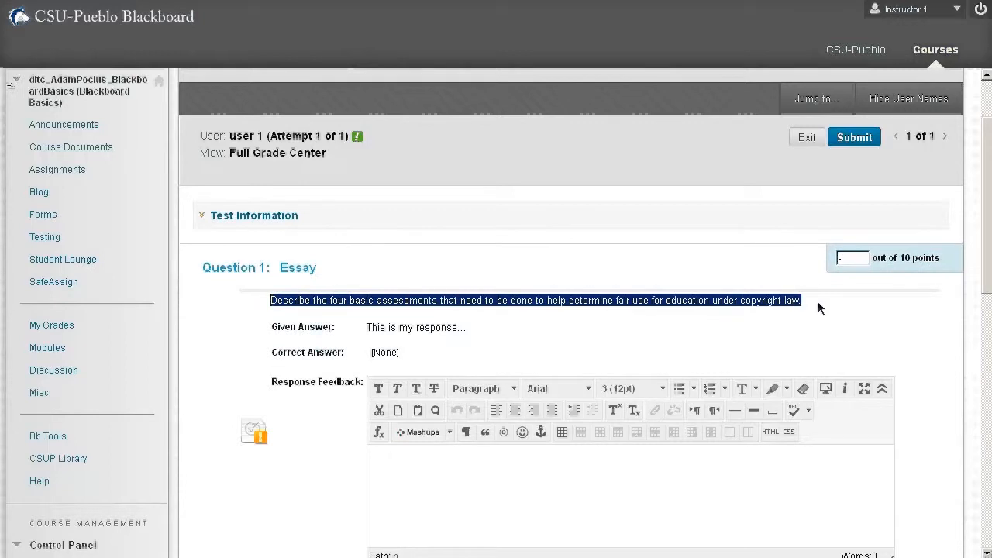
pyautogui.moveTo(790, 324)
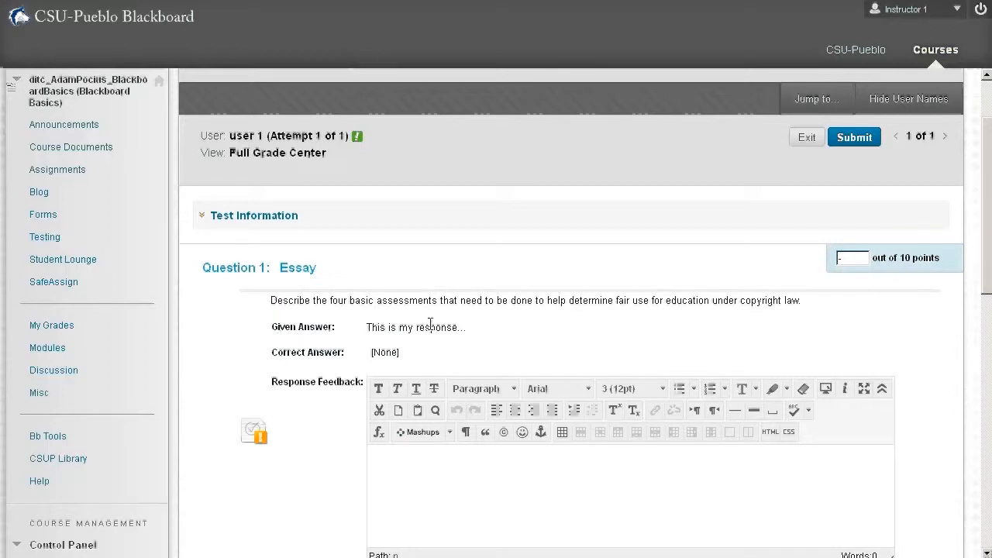
# Step: Score question 1 as 8 out of 10 with response feedback "Feedback" and reach the bottom of the form
pyautogui.click(850, 258)
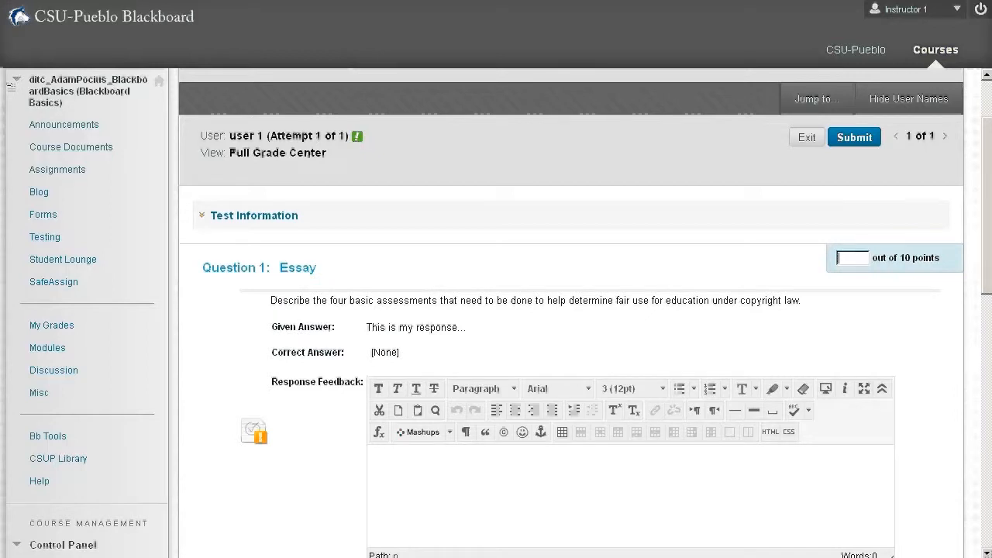
pyautogui.write('8')
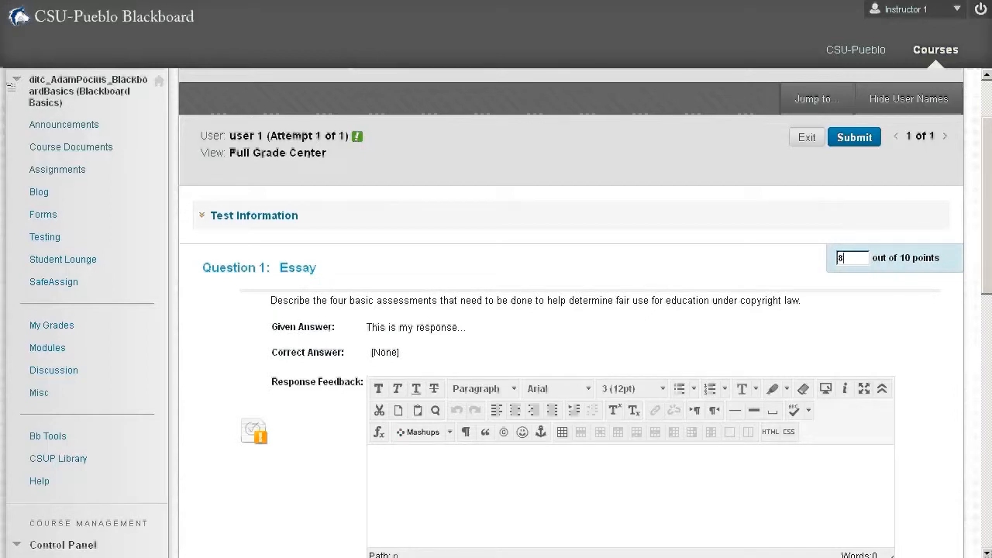
pyautogui.moveTo(850, 337)
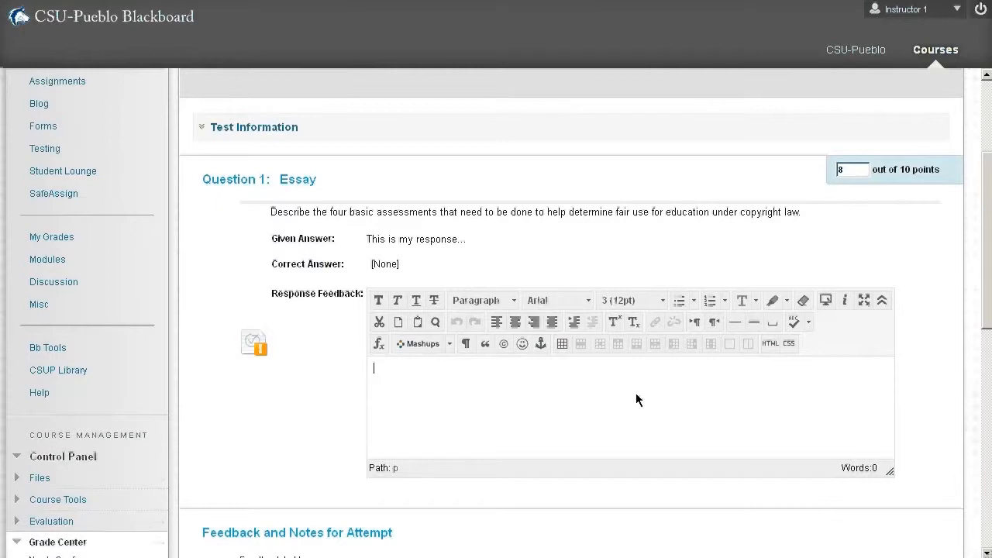
pyautogui.write('Feedbac')
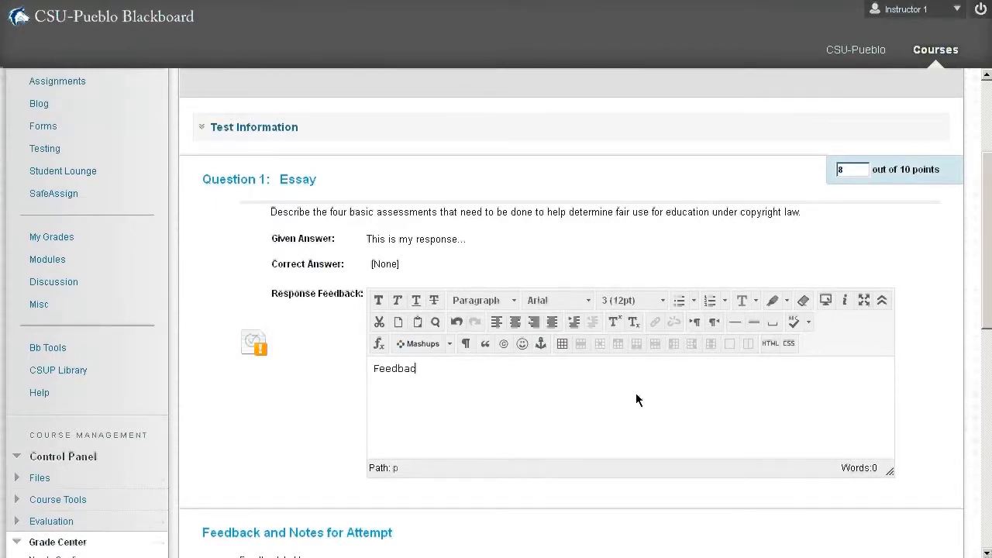
pyautogui.write('k')
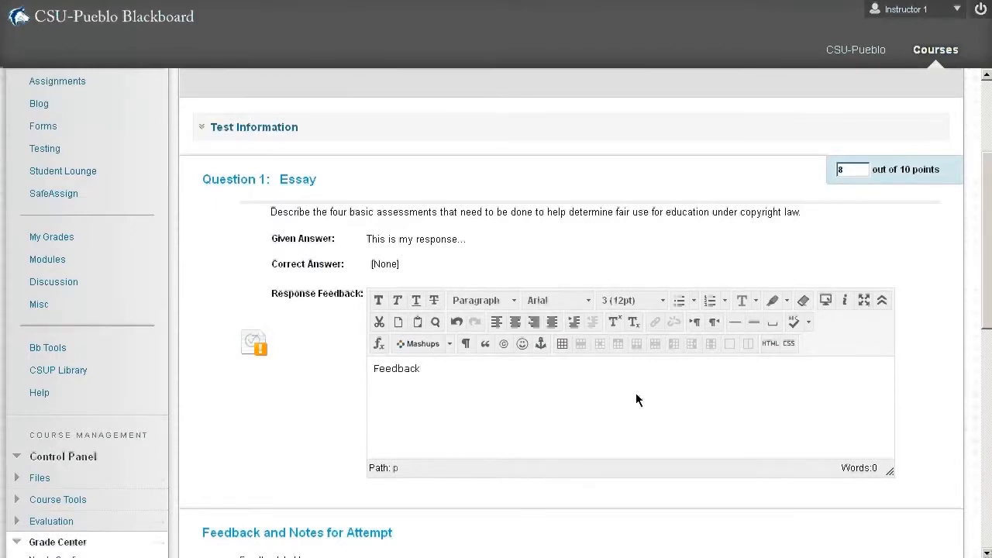
pyautogui.scroll(-3)
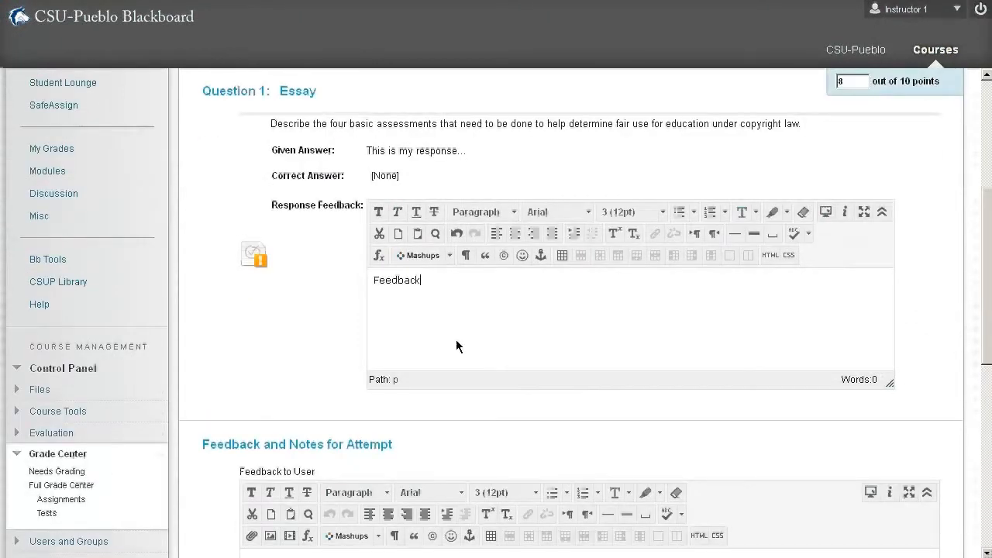
pyautogui.moveTo(394, 329)
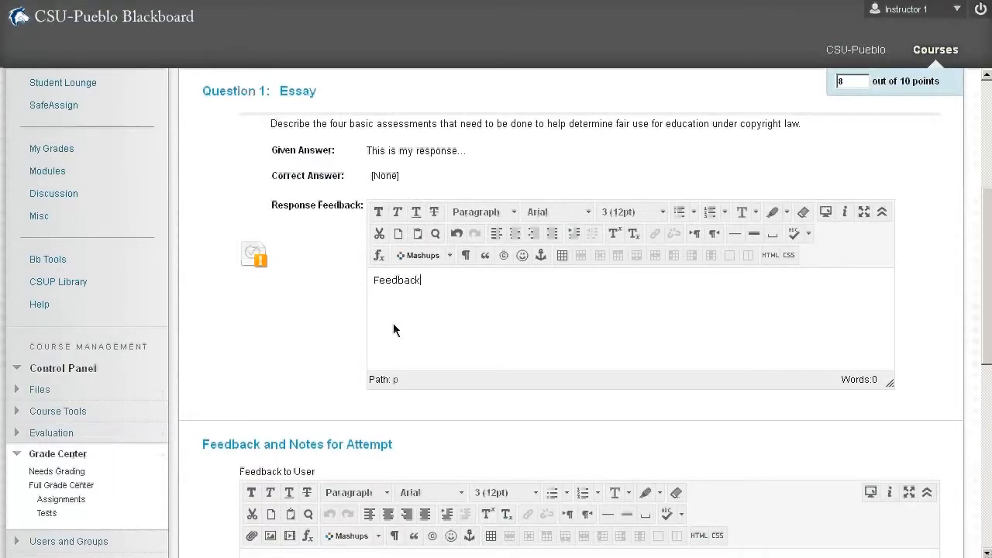
pyautogui.moveTo(431, 285)
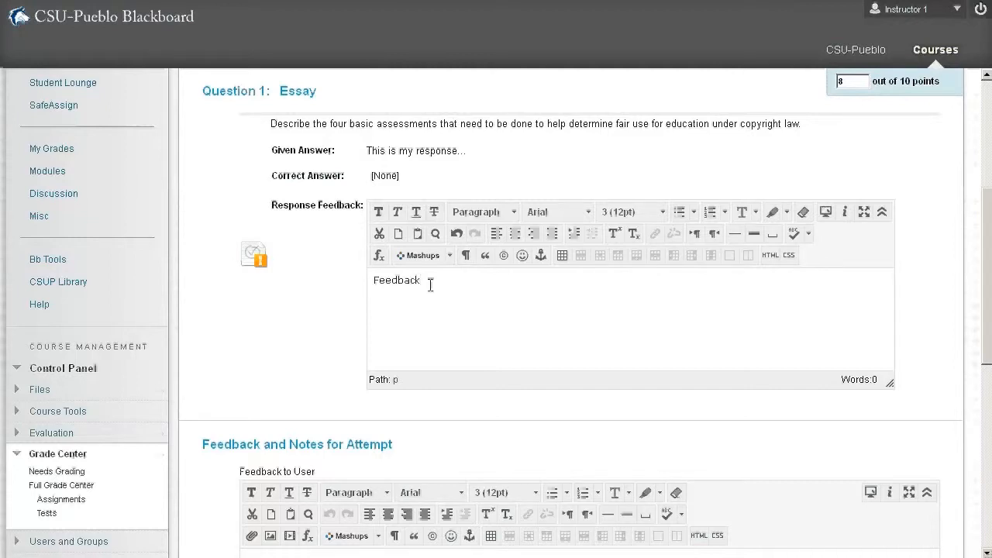
pyautogui.scroll(-3)
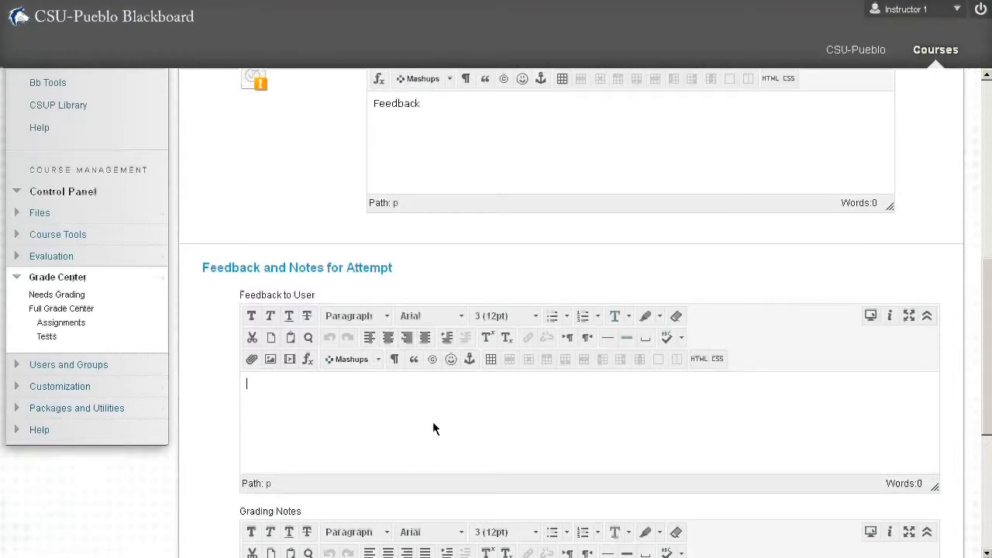
pyautogui.moveTo(282, 419)
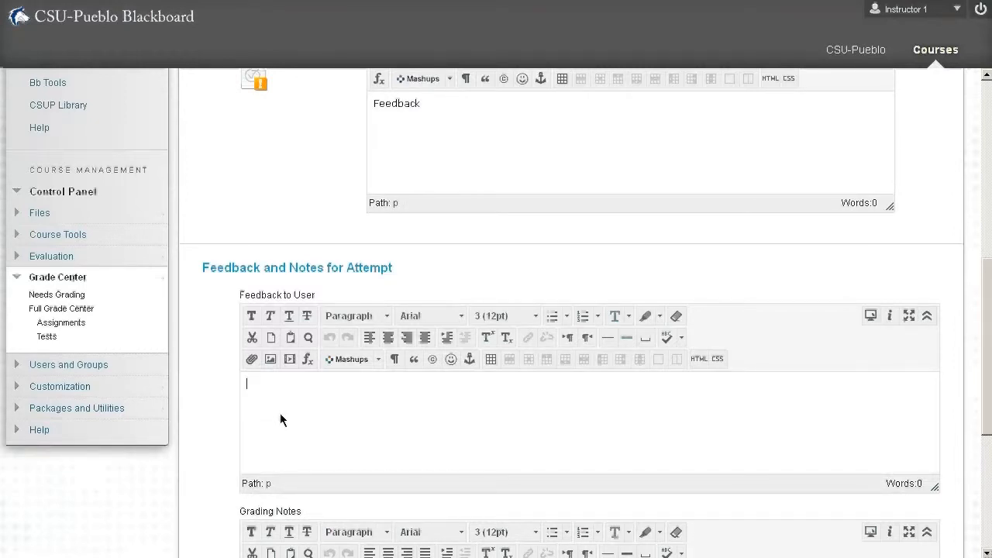
pyautogui.scroll(-3)
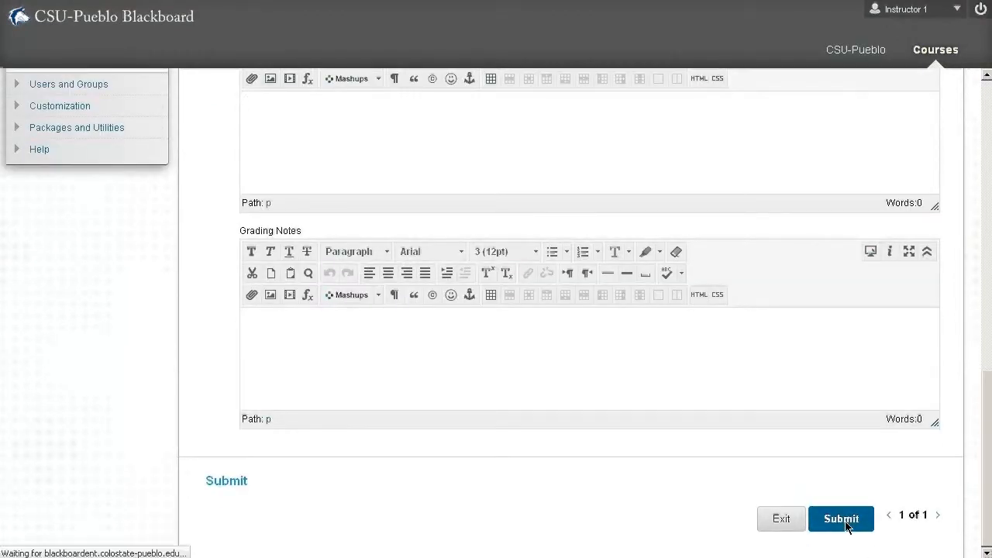
# Step: Submit the essay grade, then open the first student's Research Report attempt from the Full Grade Center
pyautogui.click(840, 517)
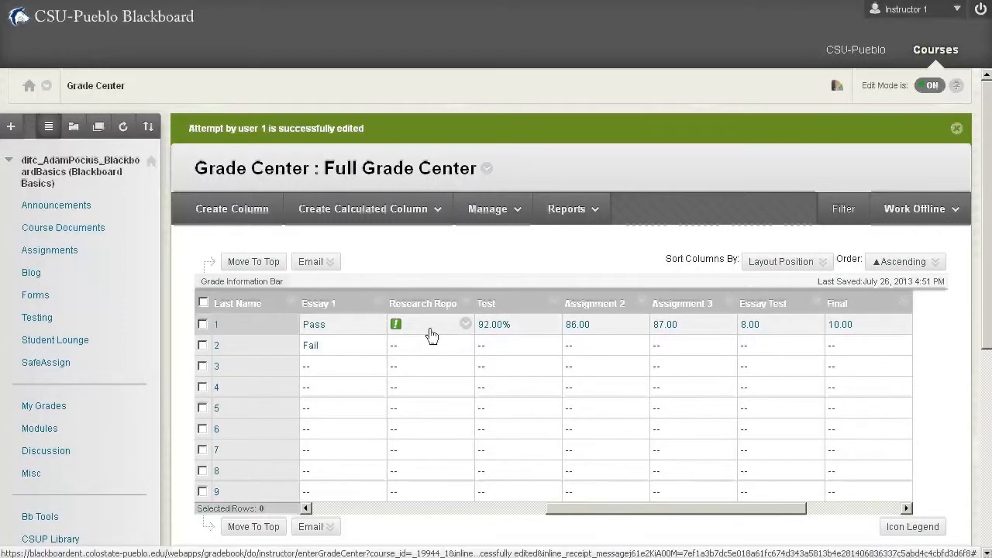
pyautogui.moveTo(431, 332)
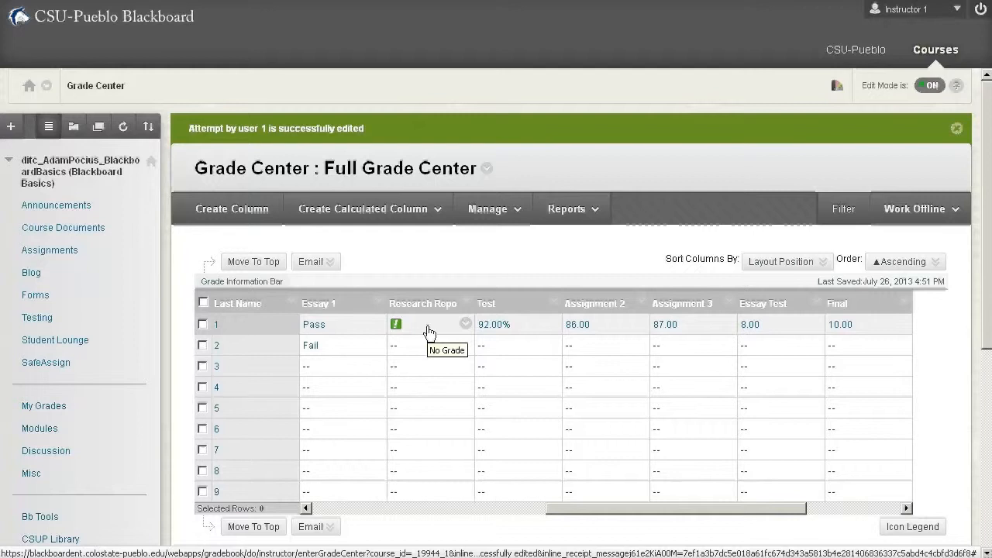
pyautogui.click(422, 344)
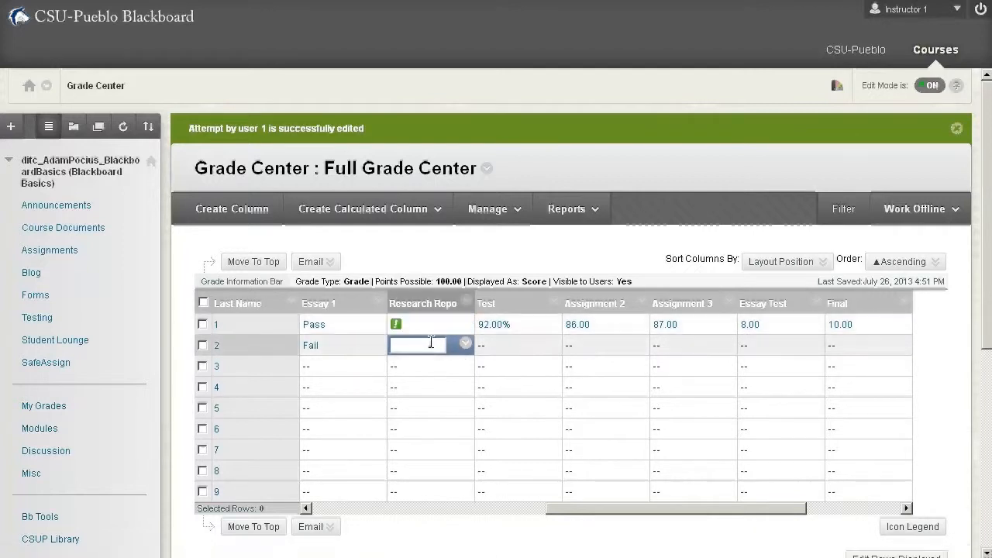
pyautogui.click(465, 324)
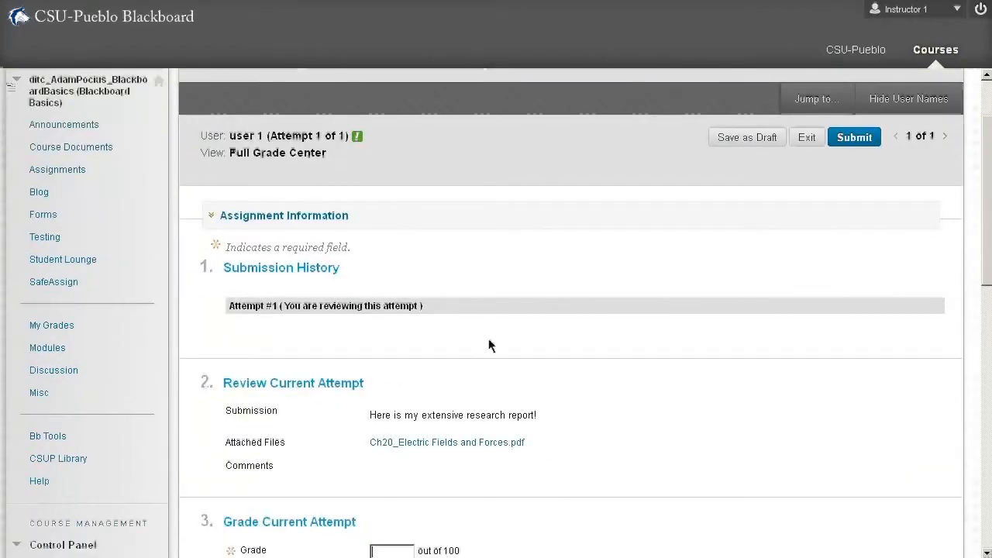
pyautogui.moveTo(487, 321)
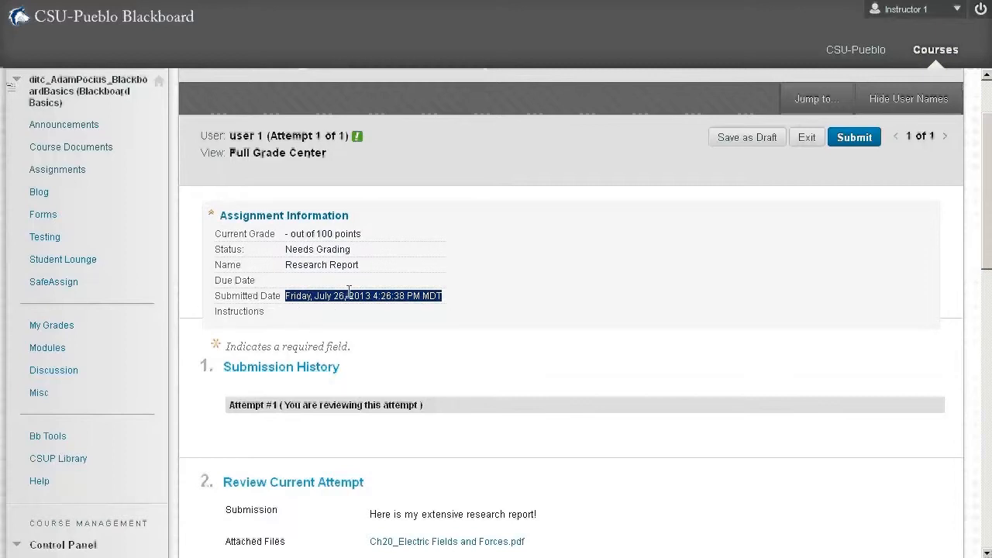
pyautogui.moveTo(195, 217)
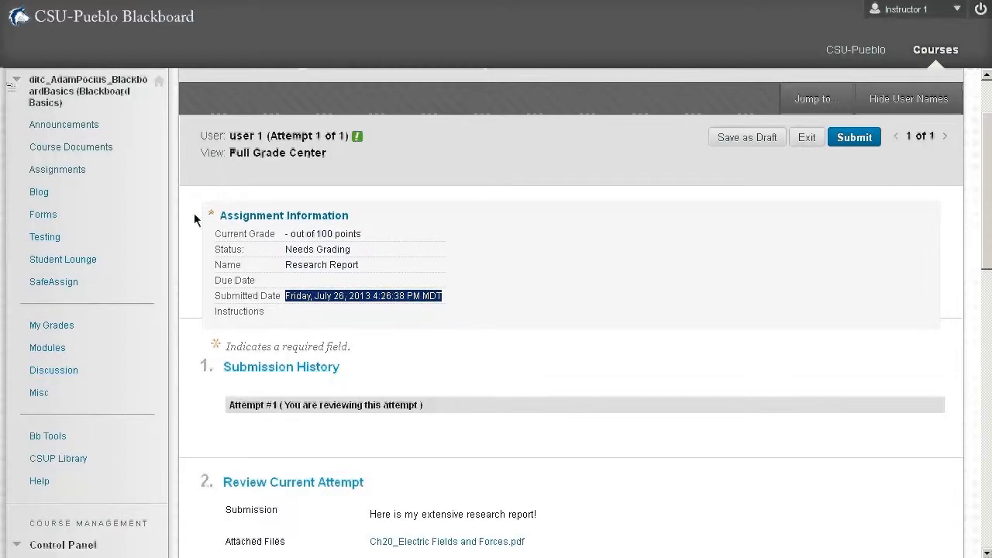
# Step: Collapse Assignment Information and enter 95 as the Research Report grade
pyautogui.click(211, 216)
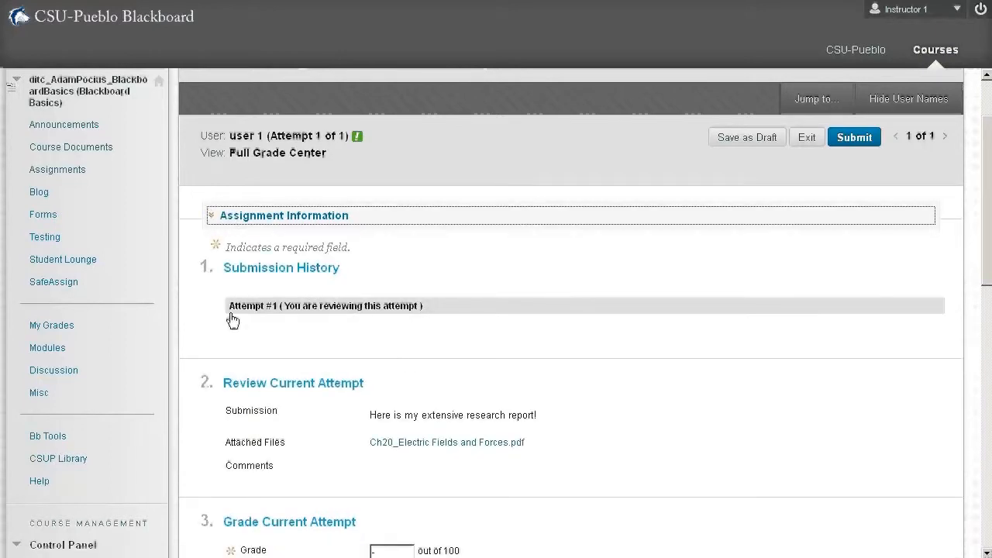
pyautogui.moveTo(348, 294)
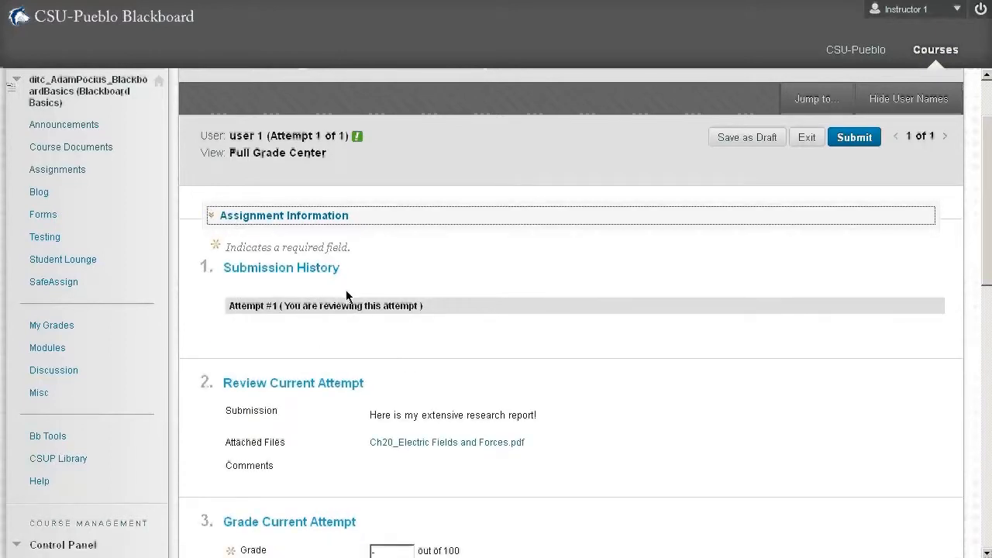
pyautogui.moveTo(271, 341)
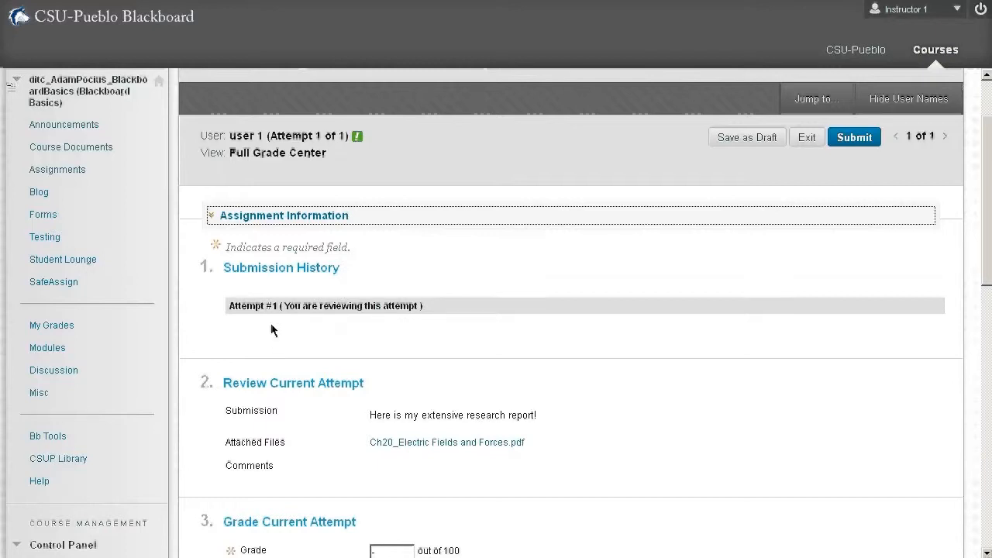
pyautogui.scroll(-3)
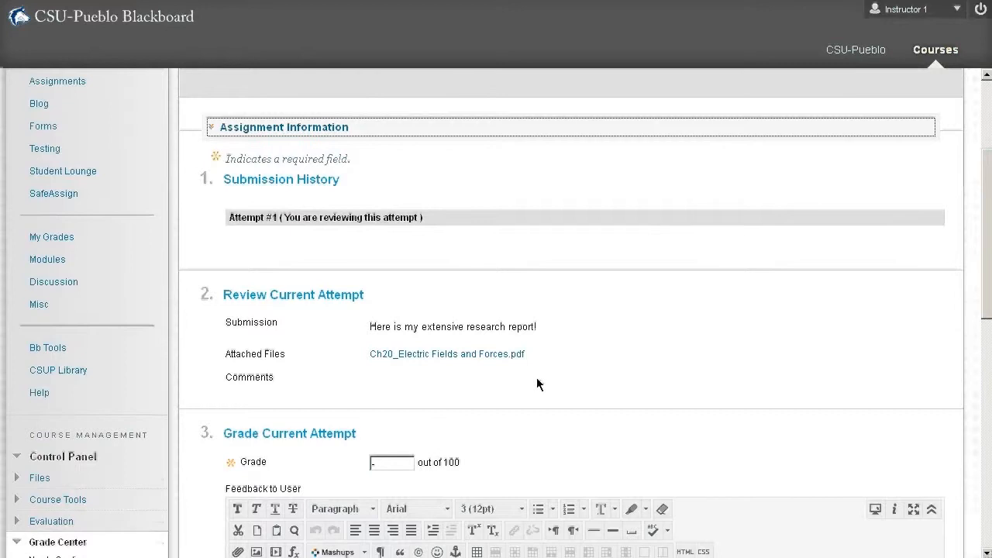
pyautogui.moveTo(550, 334)
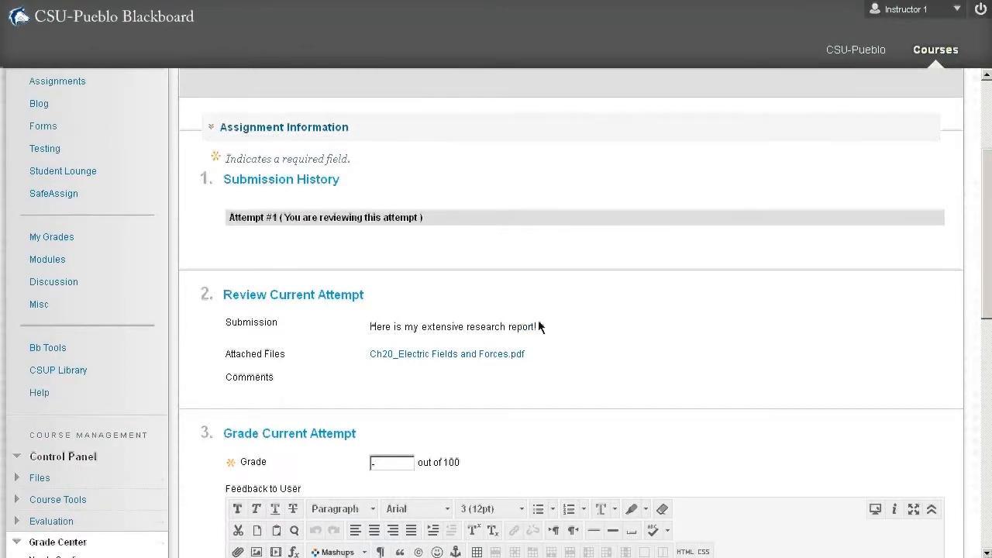
pyautogui.moveTo(480, 430)
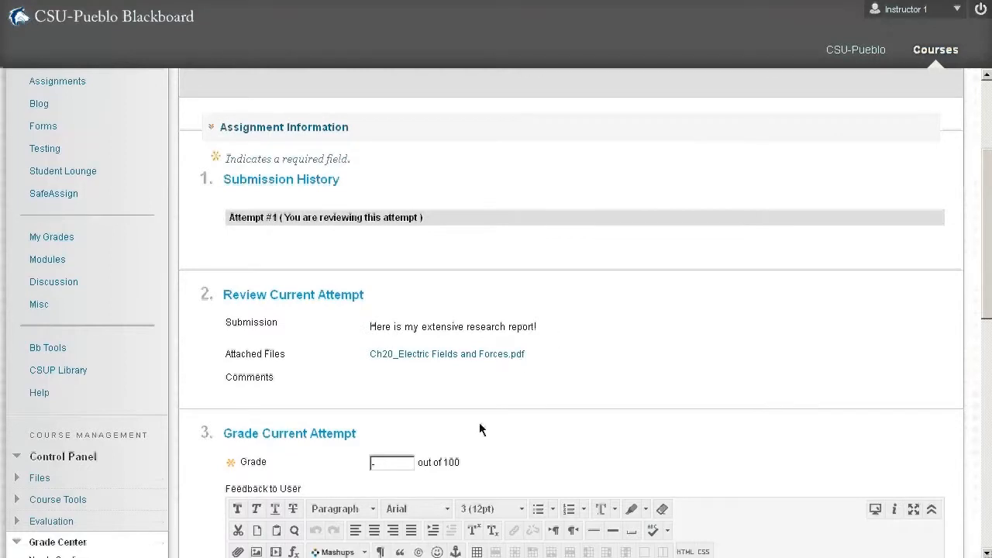
pyautogui.moveTo(381, 379)
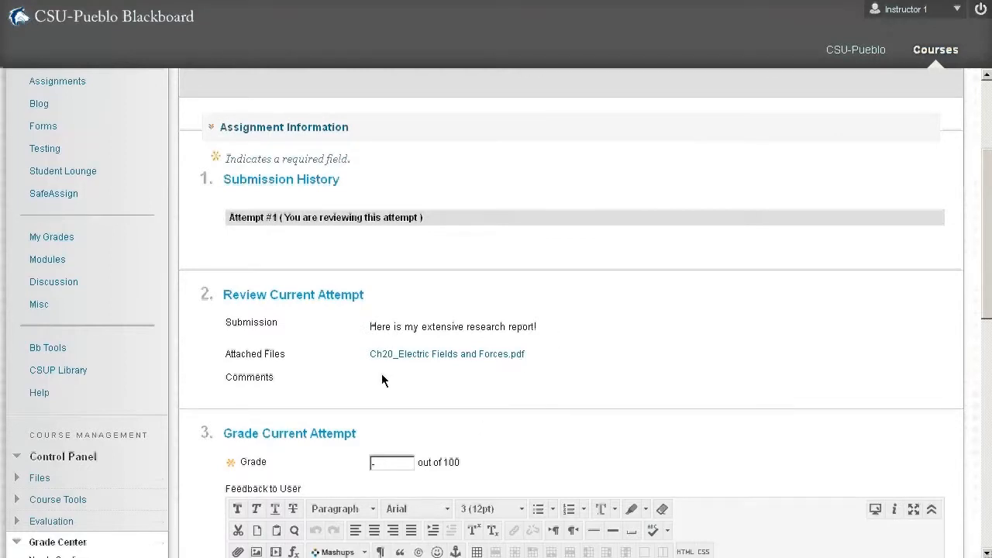
pyautogui.click(446, 354)
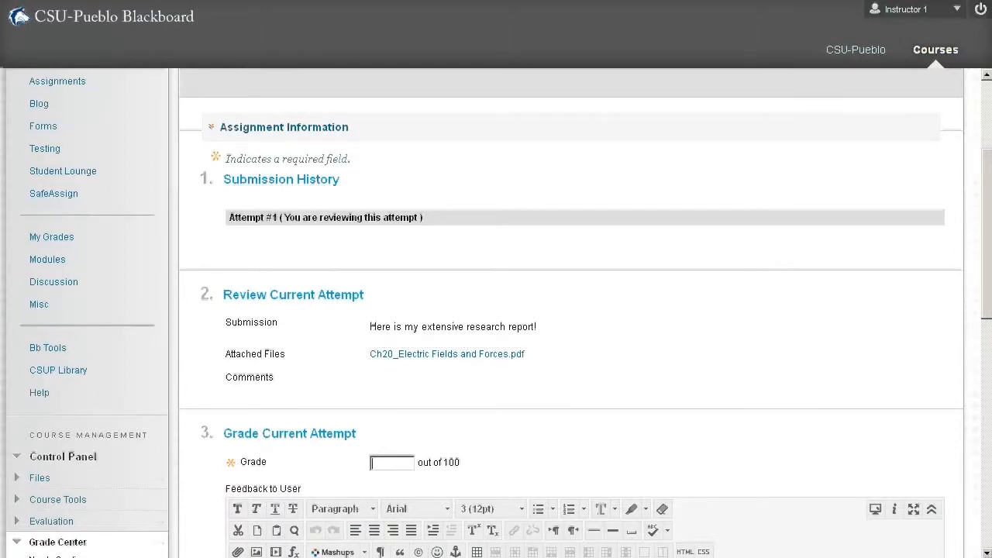
pyautogui.write('95')
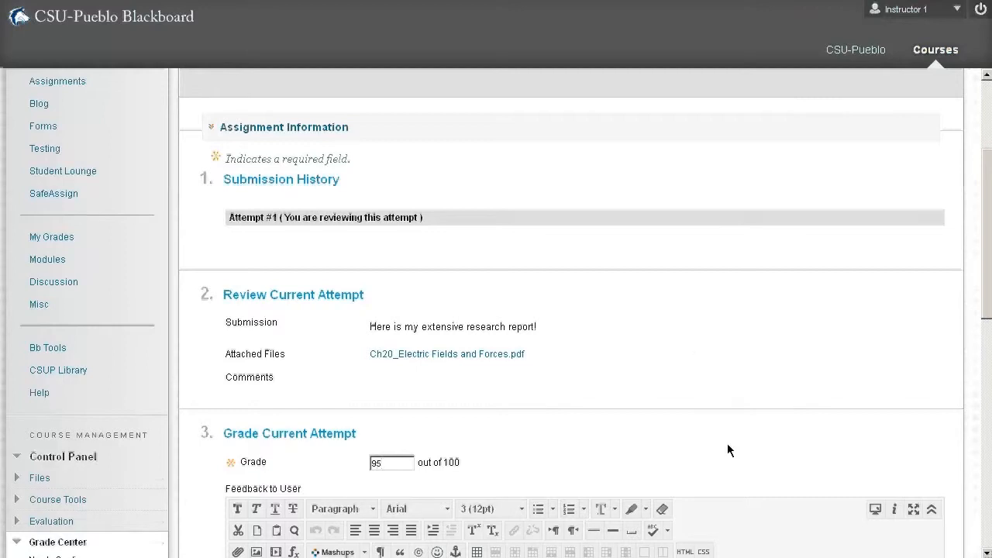
# Step: Submit the 95 grade and return to the Full Grade Center
pyautogui.scroll(-3)
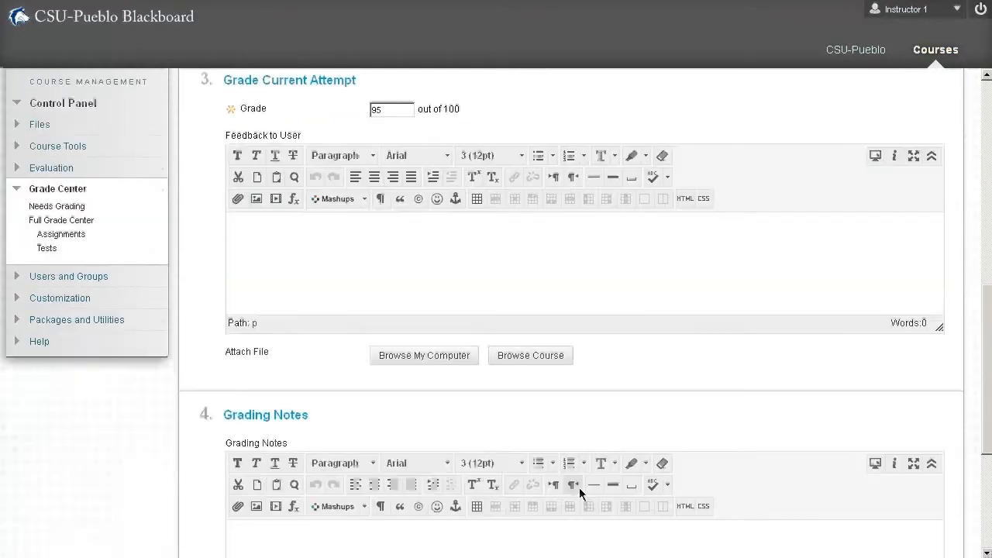
pyautogui.scroll(-3)
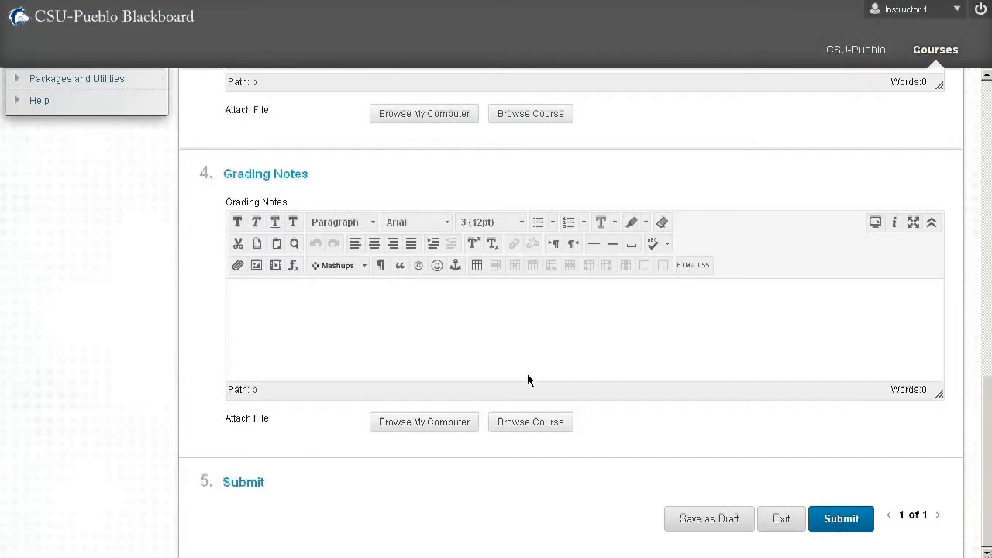
pyautogui.click(840, 518)
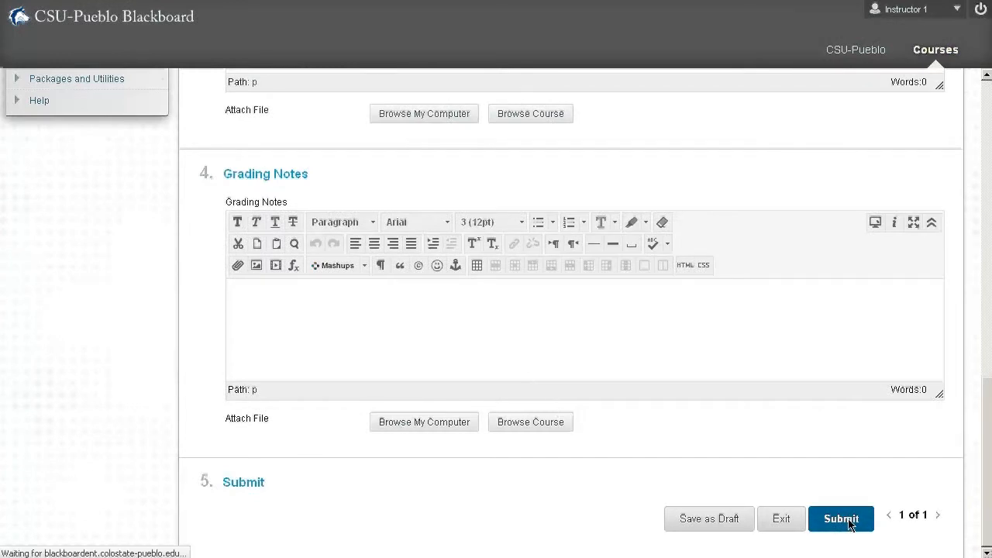
pyautogui.click(840, 518)
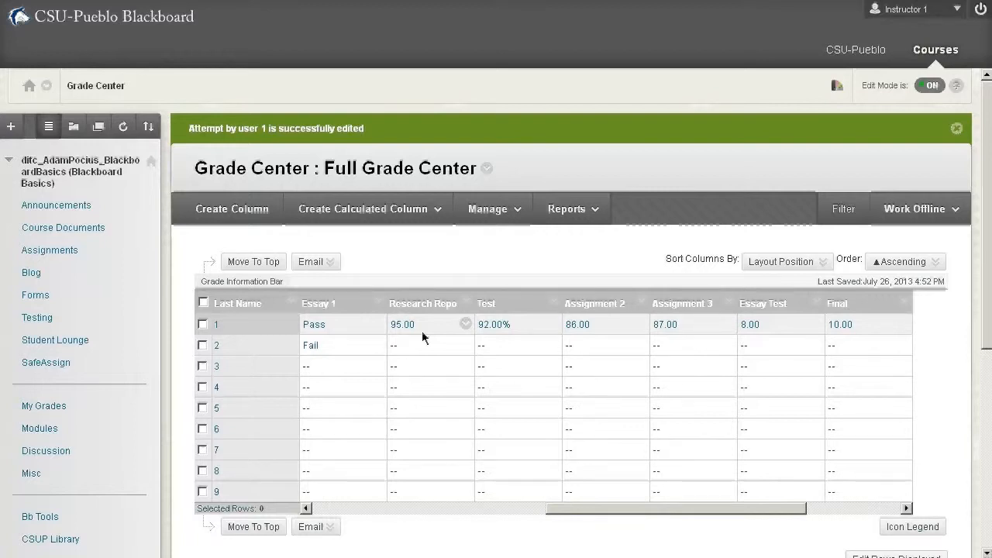
# Step: Navigate via the Control Panel's Grade Center menu to the Needs Grading list
pyautogui.click(465, 322)
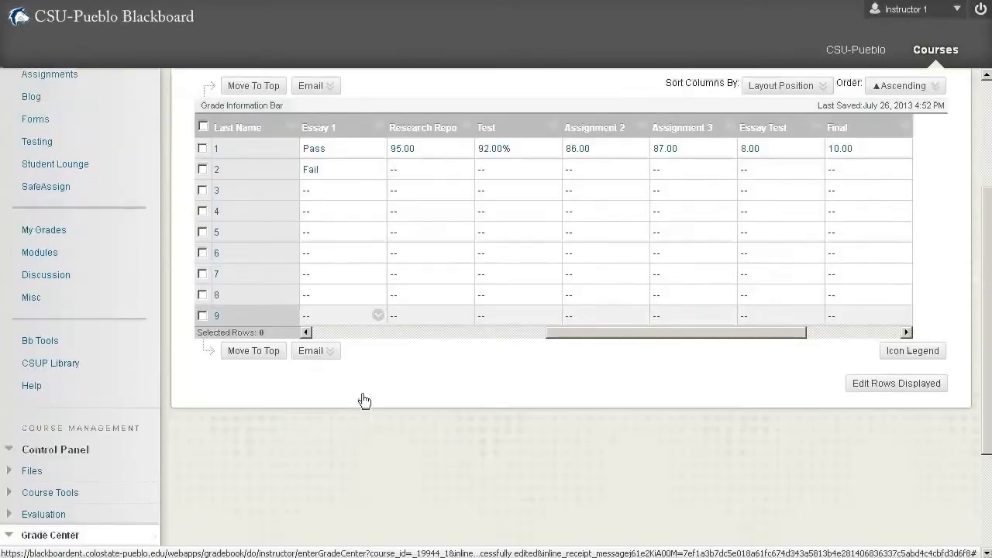
pyautogui.scroll(-3)
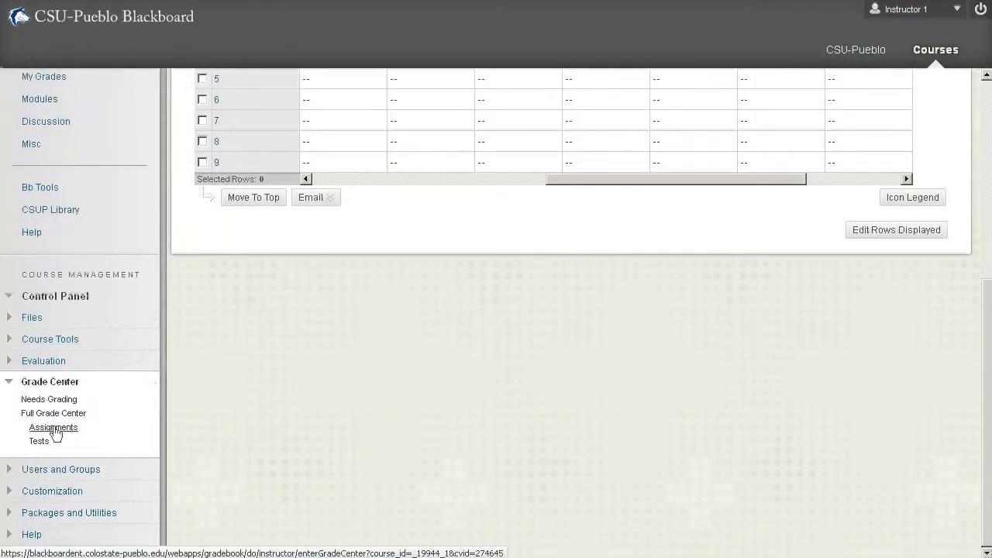
pyautogui.click(50, 398)
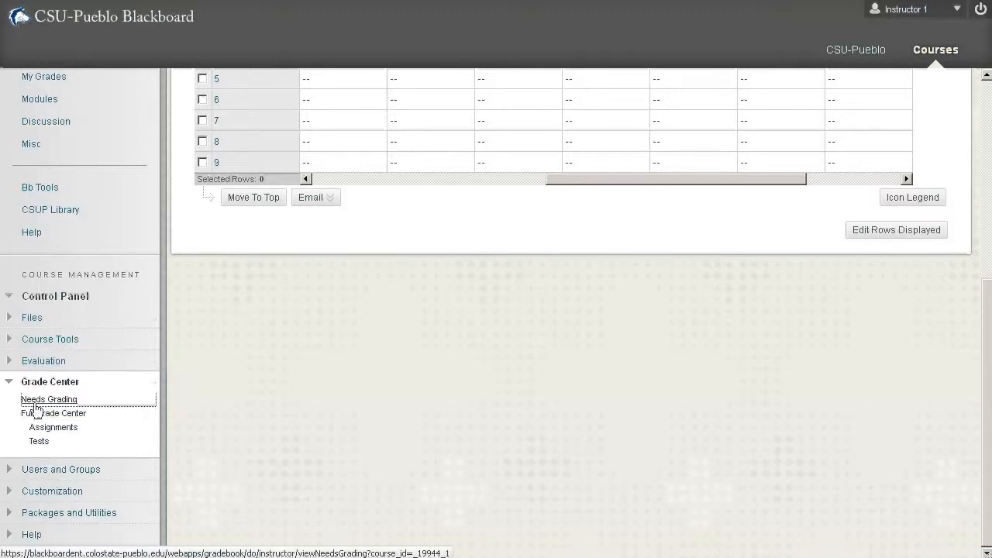
pyautogui.click(49, 398)
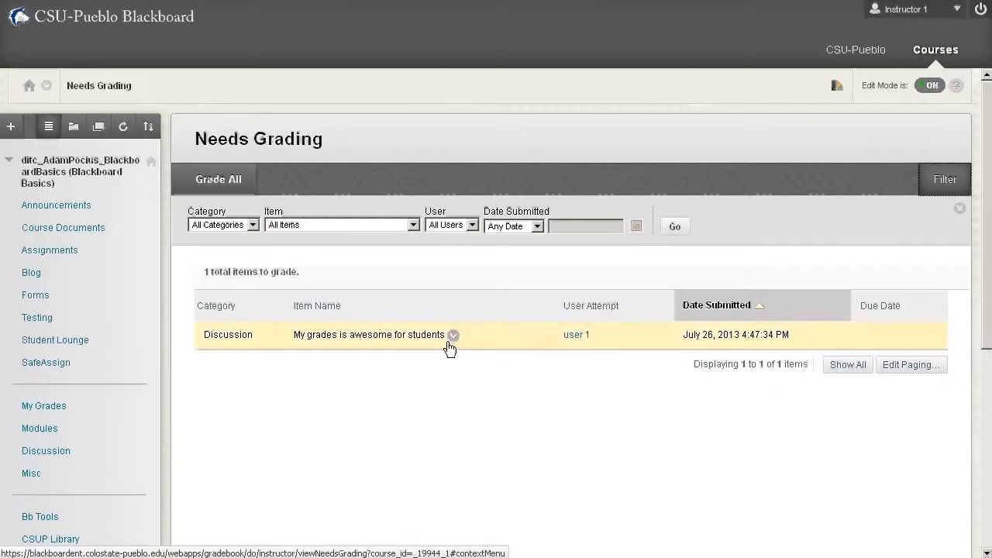
# Step: Show the discussion post's grading options in Needs Grading, then dismiss them
pyautogui.click(452, 334)
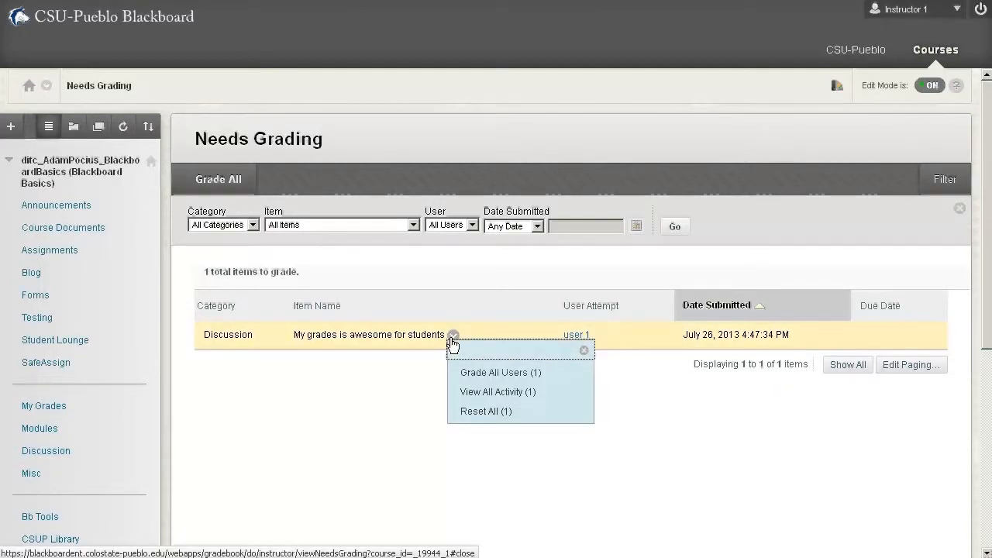
pyautogui.moveTo(349, 329)
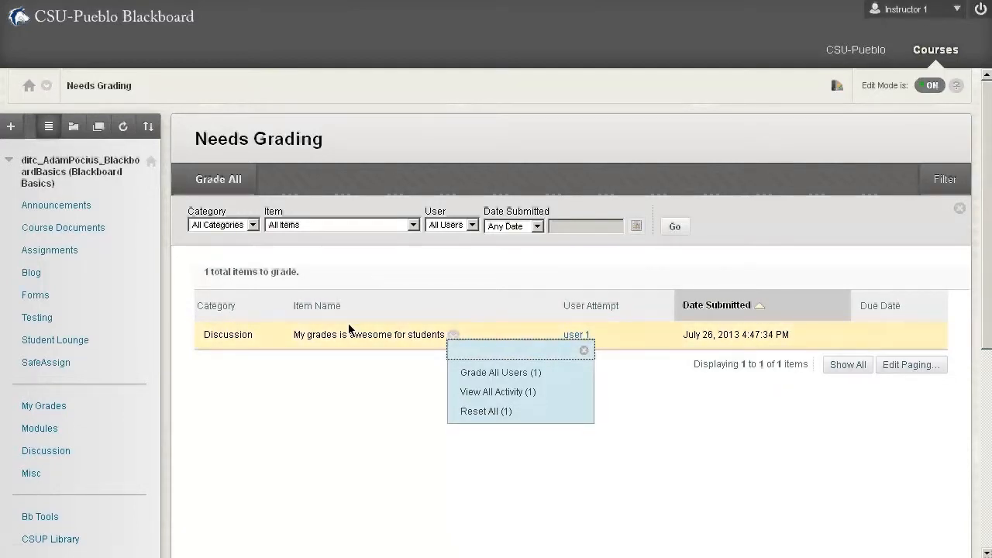
pyautogui.moveTo(499, 380)
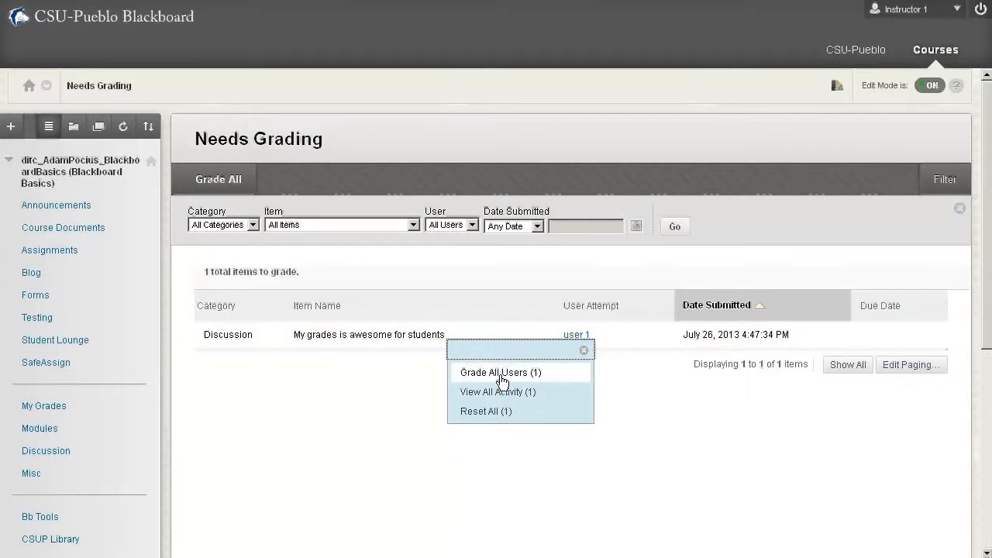
pyautogui.moveTo(608, 415)
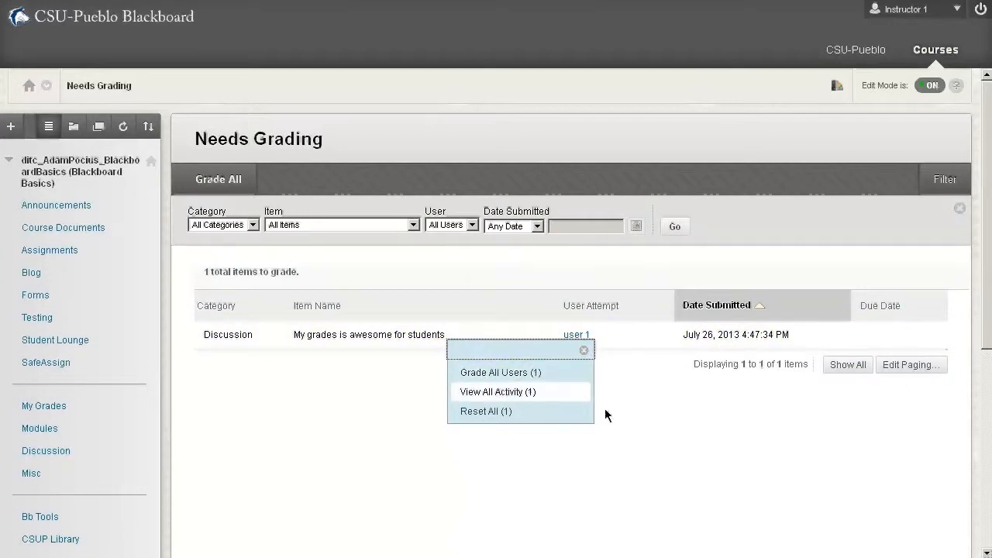
pyautogui.click(583, 350)
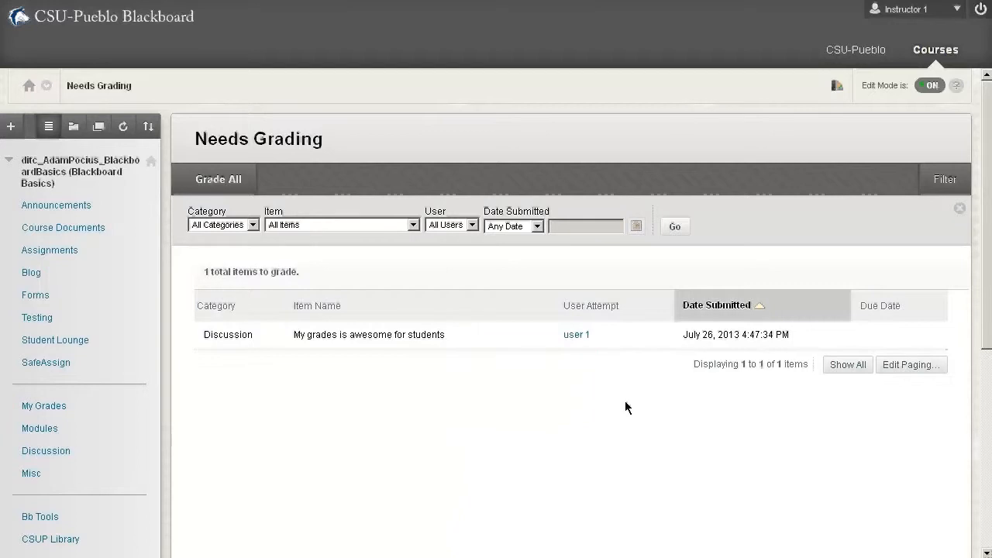
pyautogui.moveTo(349, 443)
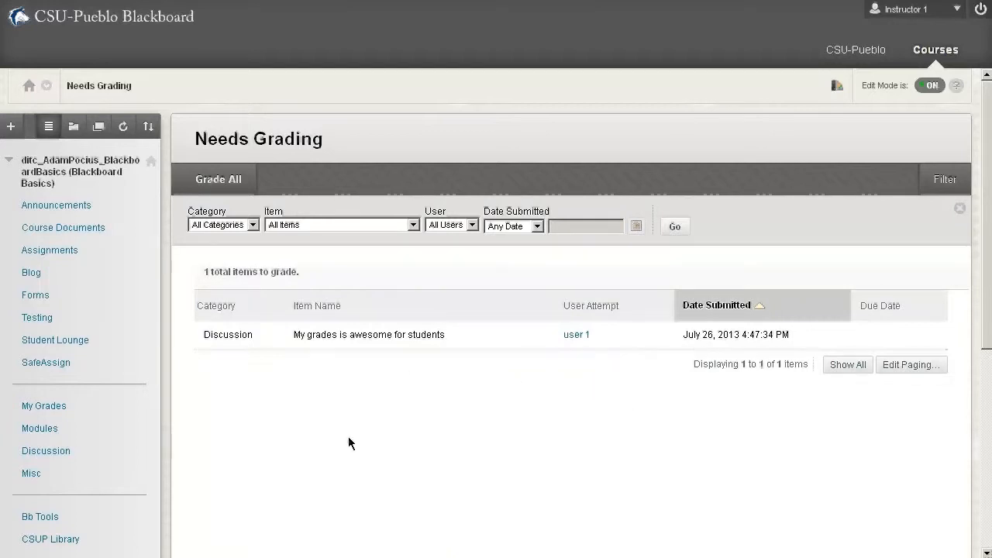
pyautogui.moveTo(351, 437)
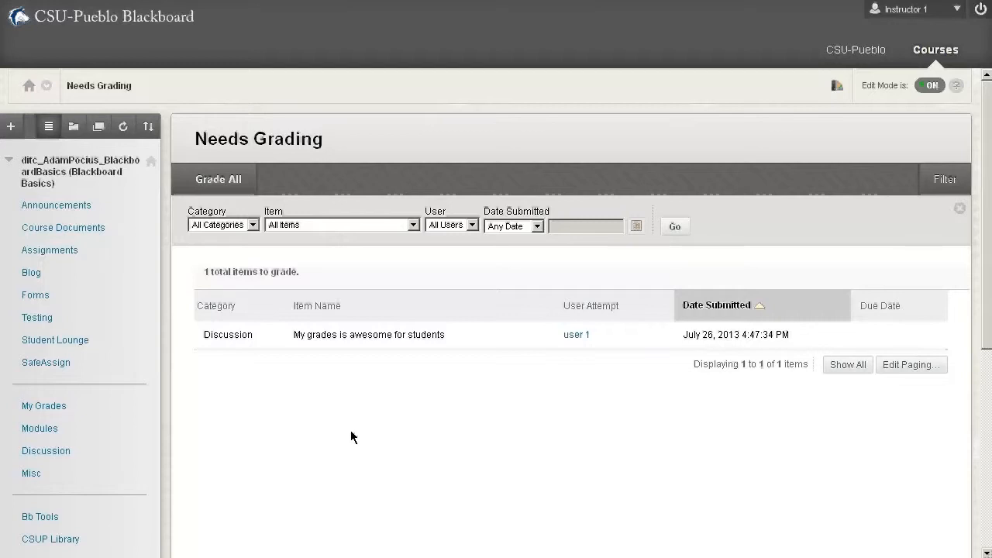
pyautogui.moveTo(240, 372)
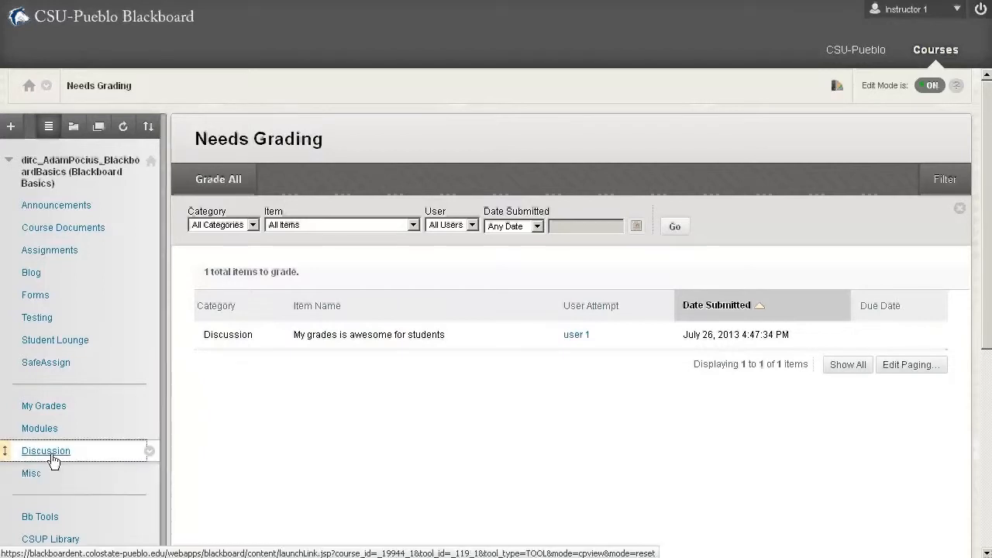
# Step: Go to the Discussion board and start grading participants of 'My grades is awesome for students'
pyautogui.click(45, 449)
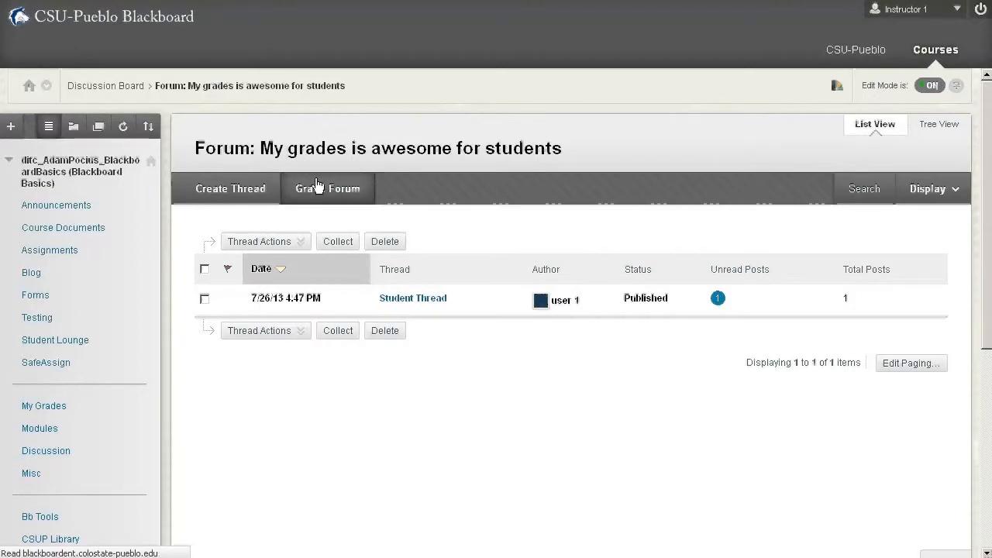
pyautogui.click(329, 189)
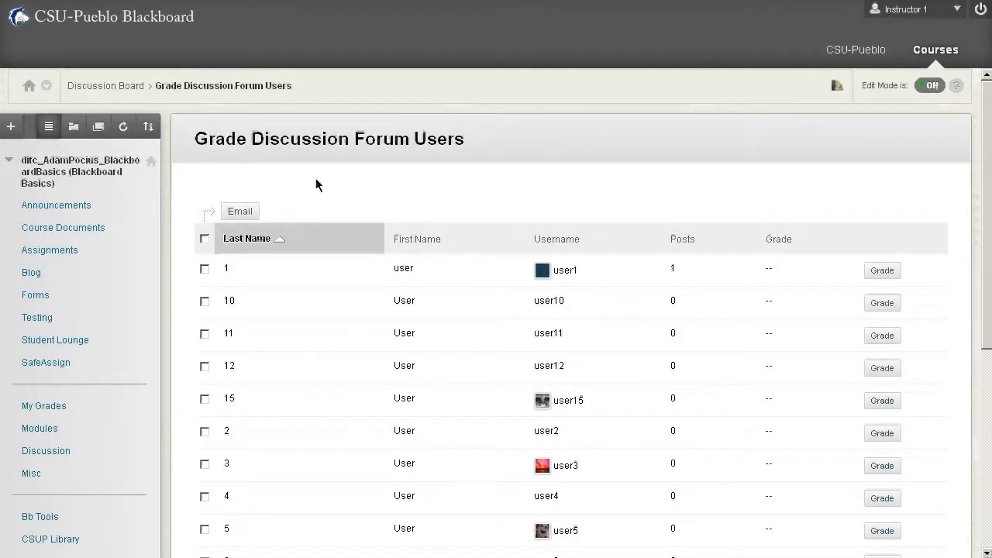
# Step: Scroll down the Grade Discussion Forum Users list to the user with one post
pyautogui.scroll(-3)
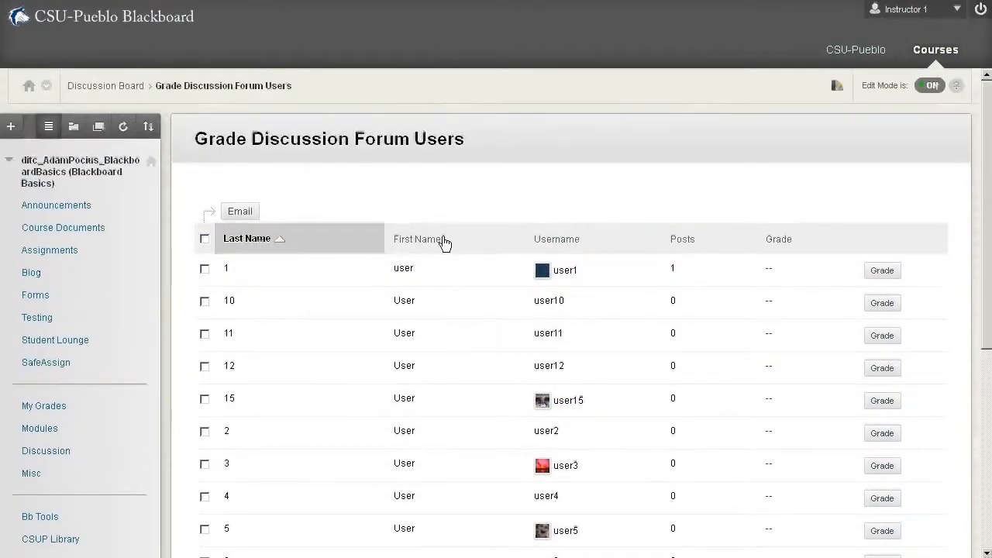
pyautogui.moveTo(664, 226)
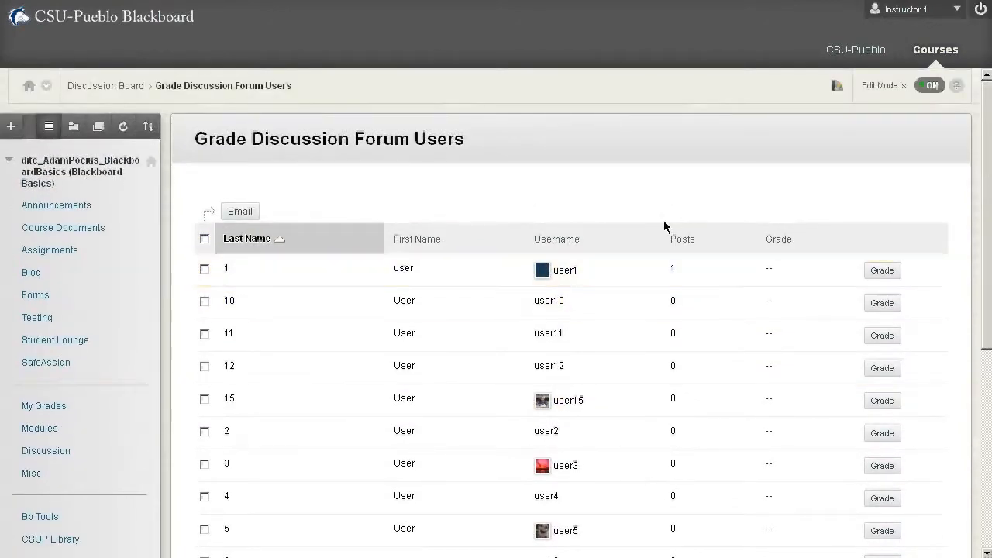
pyautogui.scroll(-3)
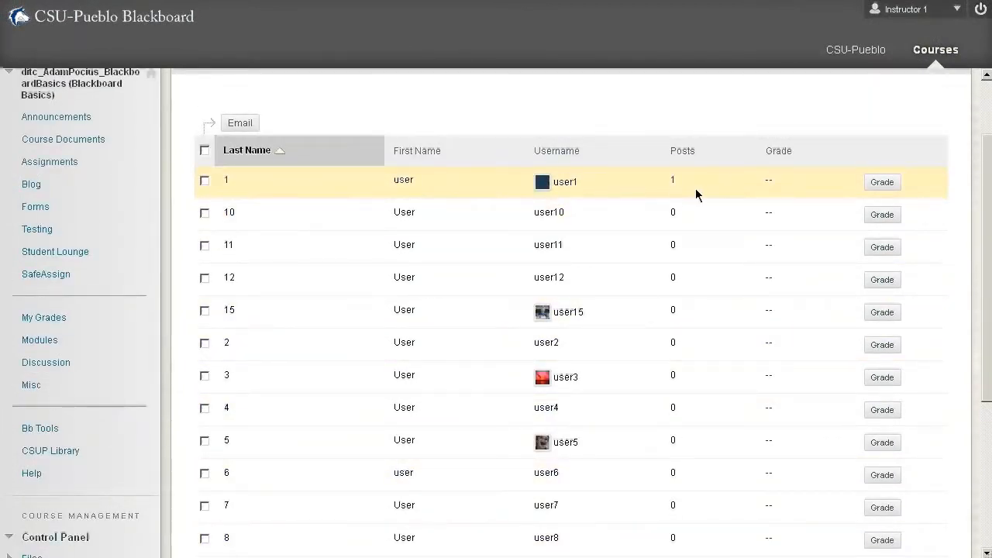
pyautogui.moveTo(670, 177)
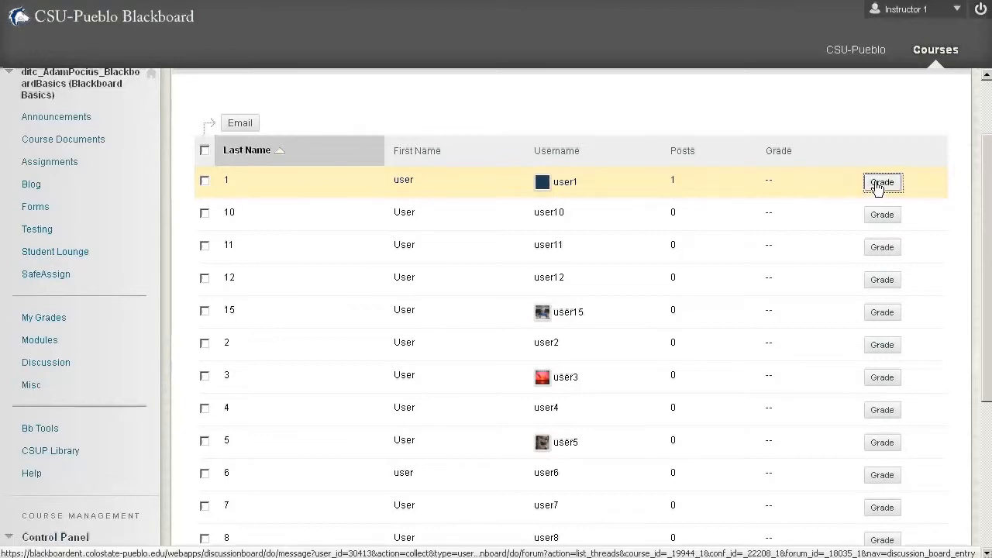
pyautogui.moveTo(851, 344)
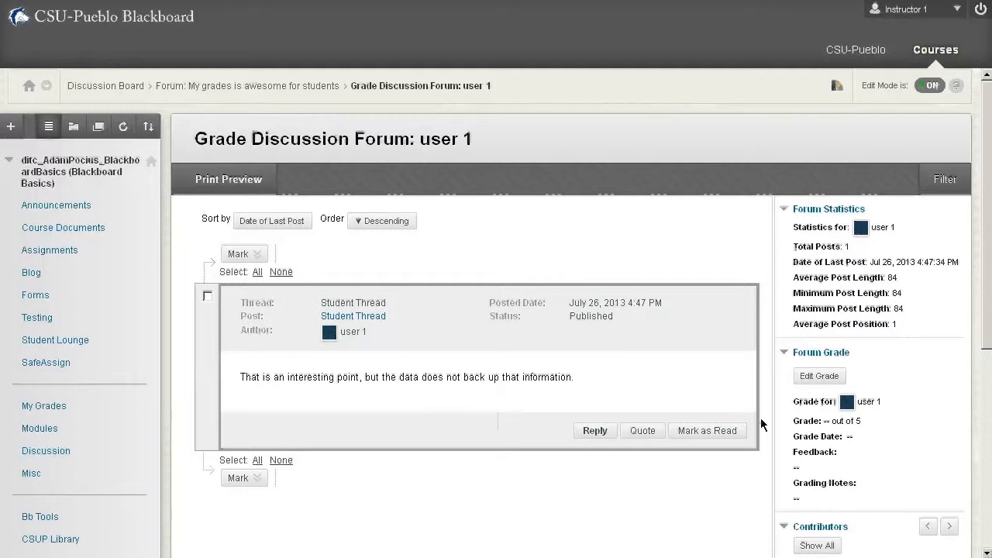
pyautogui.moveTo(628, 420)
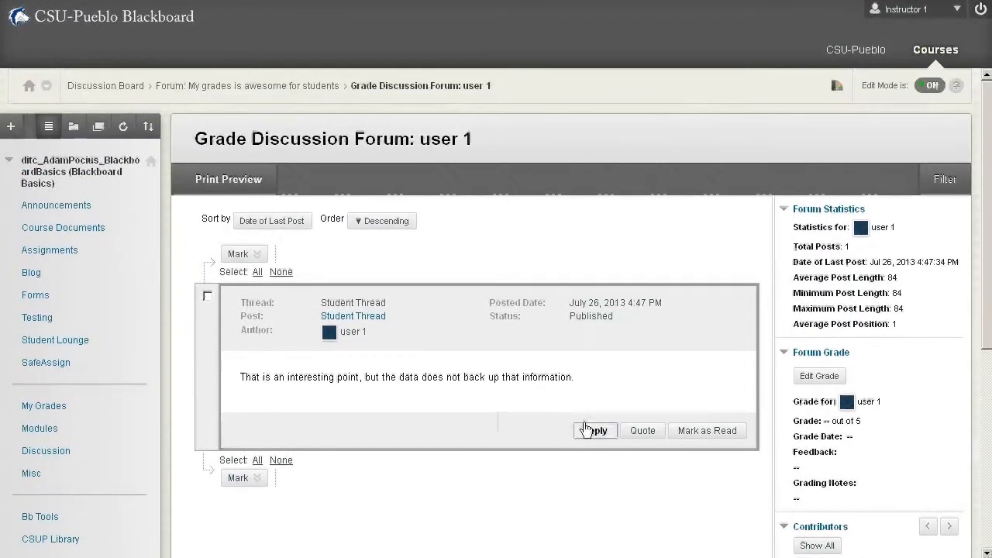
pyautogui.moveTo(381, 424)
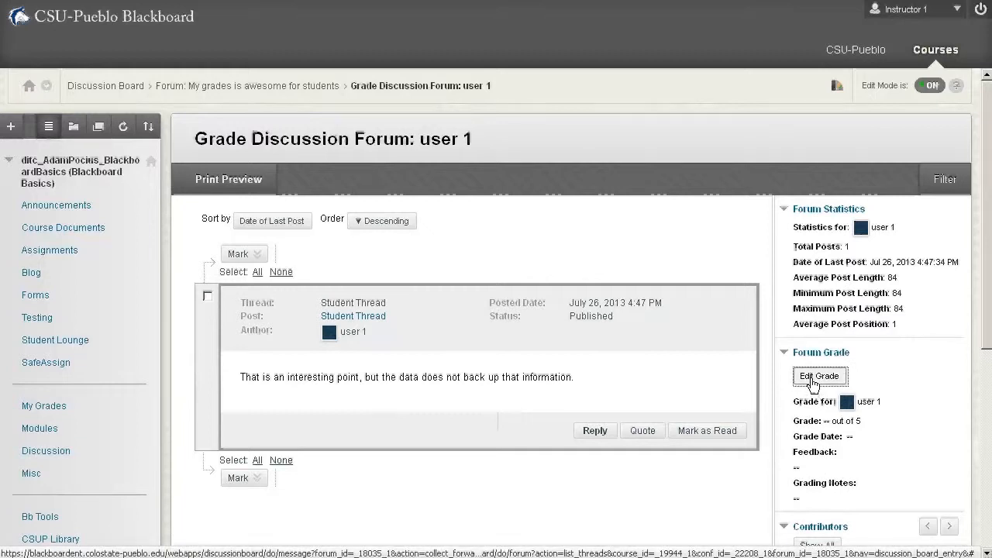
# Step: Enter forum grade 5, feedback "Nice response!" and note "Did they cheat?", then save
pyautogui.click(818, 377)
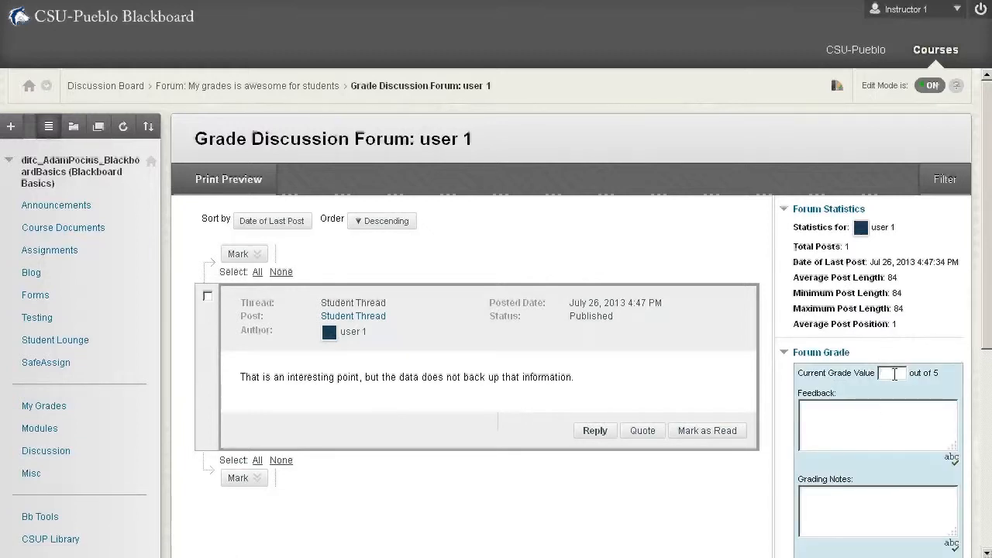
pyautogui.write('5')
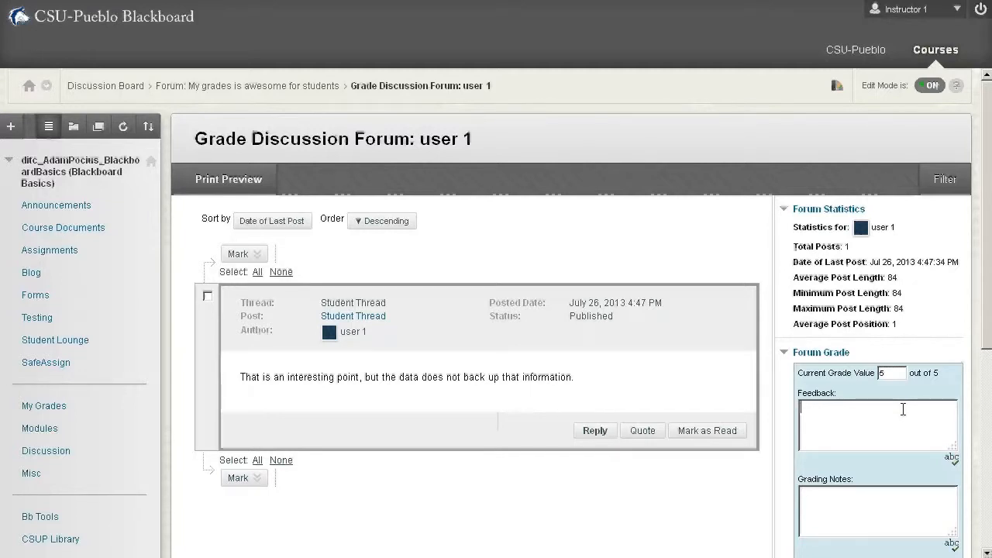
pyautogui.write('Nice response!')
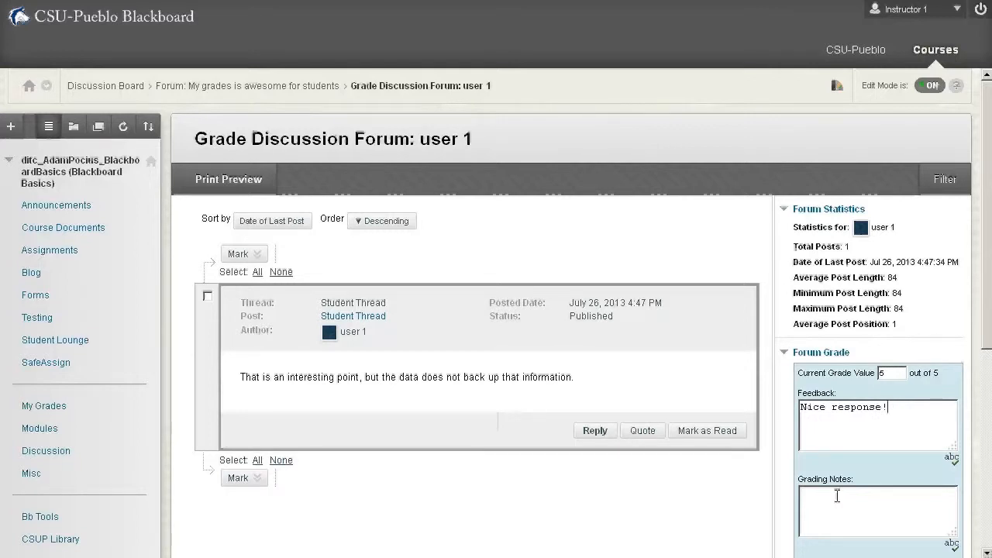
pyautogui.write('D')
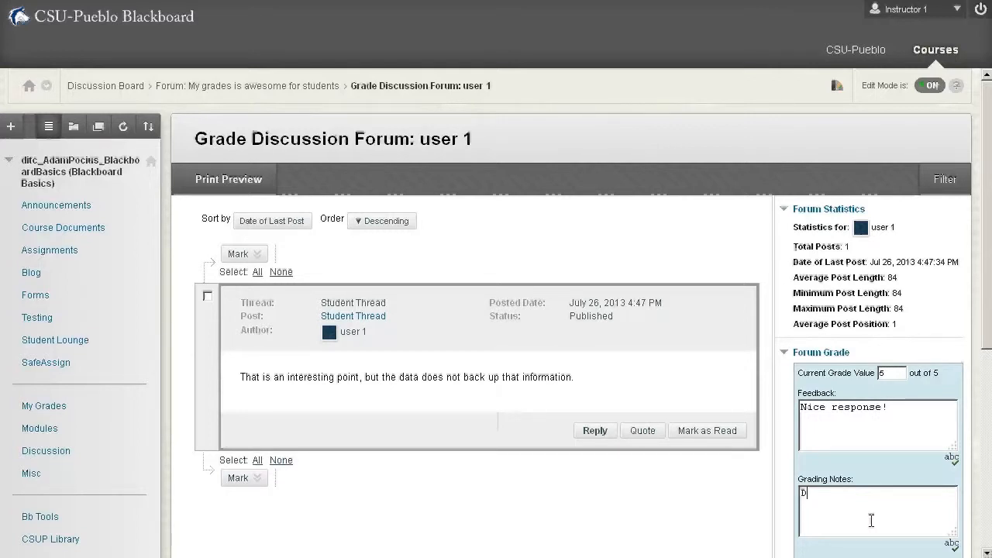
pyautogui.write('Did they cheat?')
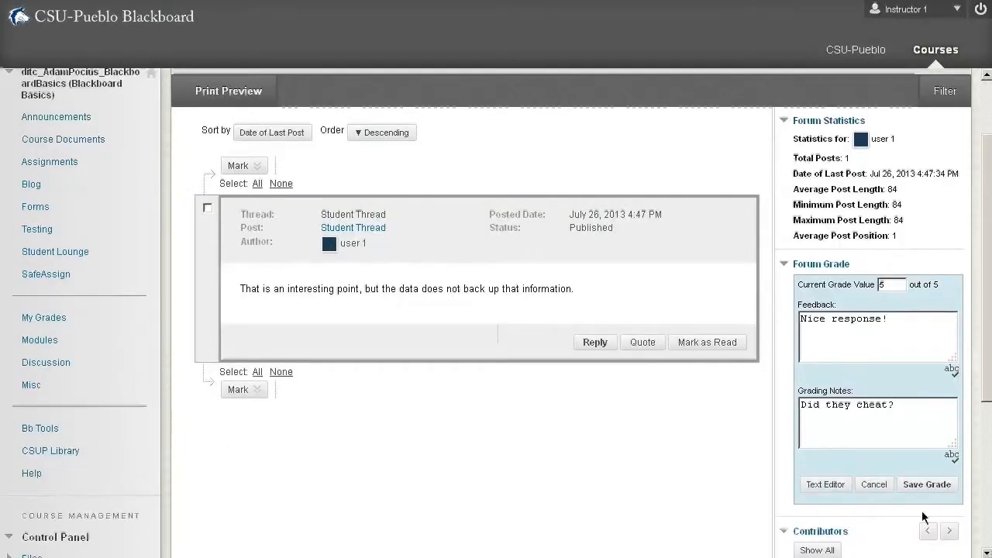
pyautogui.click(927, 483)
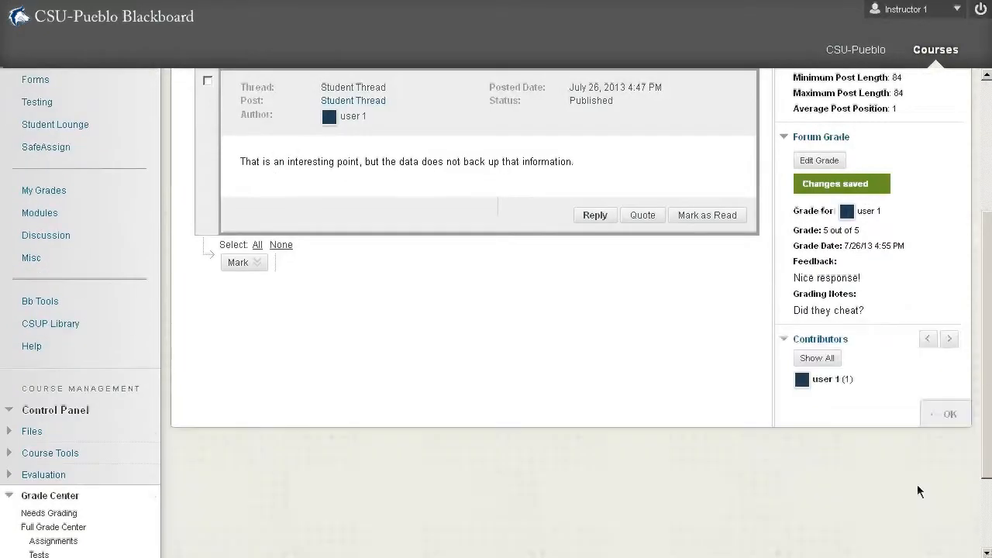
pyautogui.moveTo(920, 448)
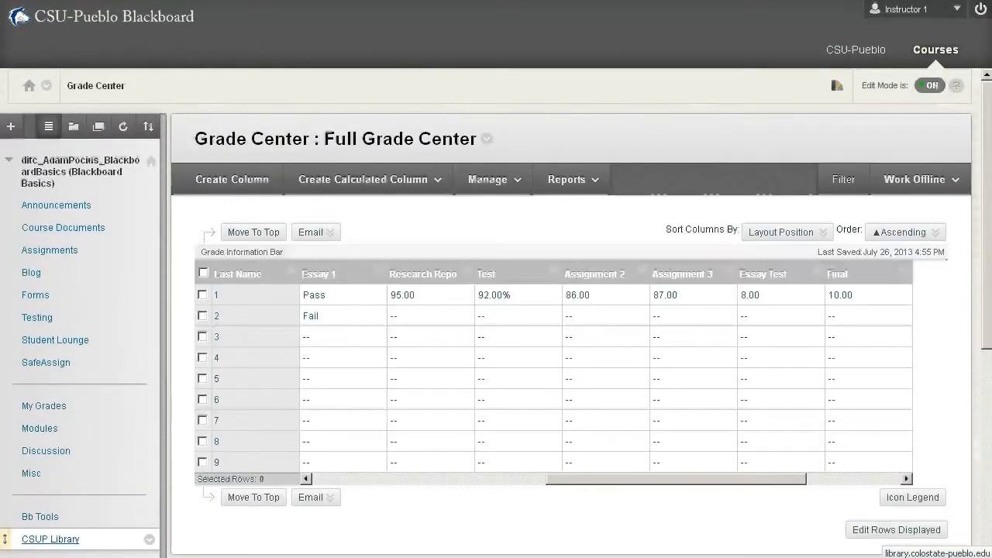
pyautogui.moveTo(648, 479)
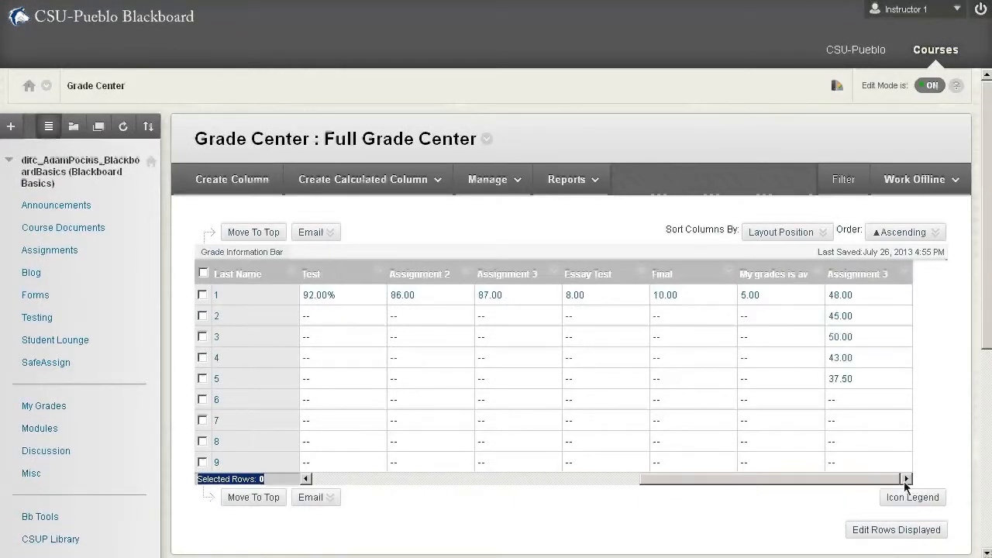
pyautogui.moveTo(836, 500)
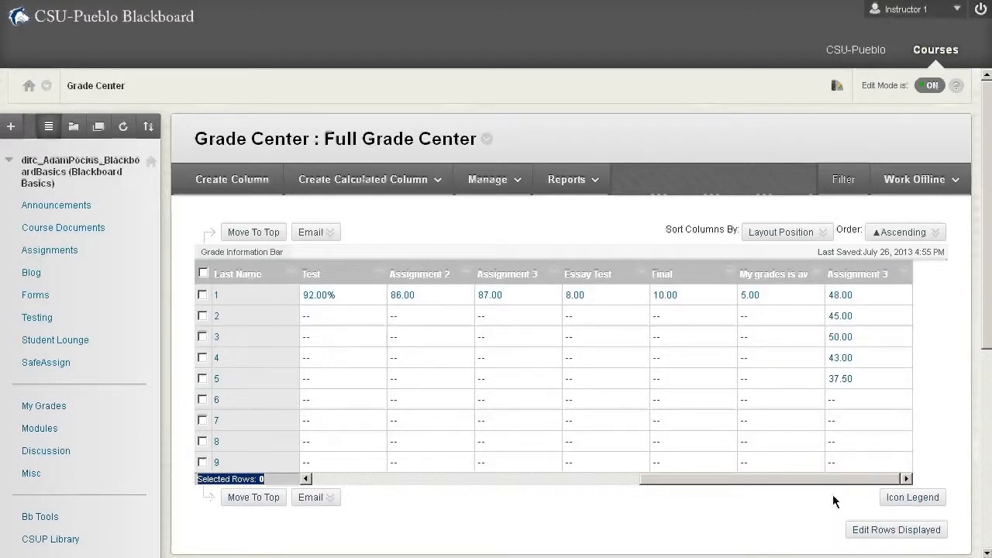